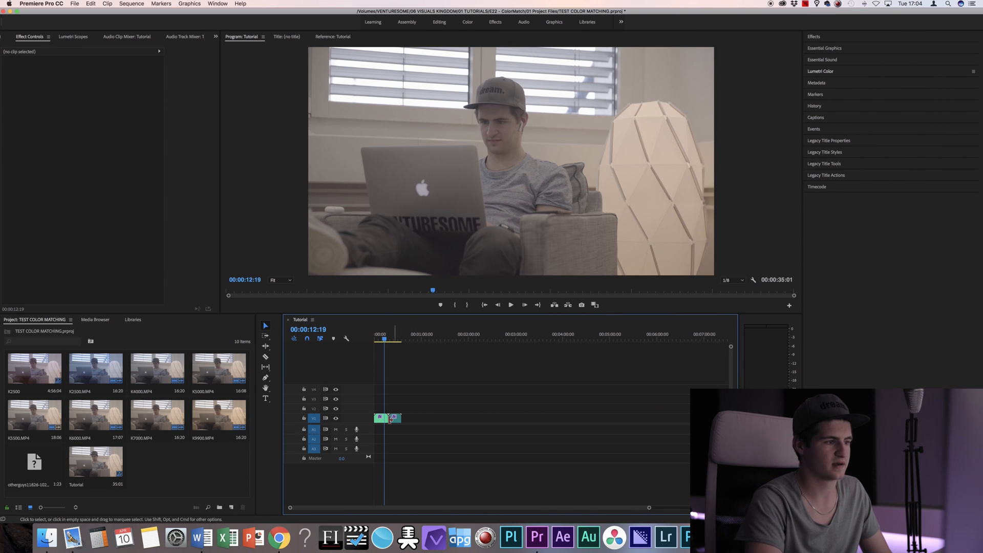
Select the first clip and the bluish second clip, then show the Lumetri Color panel for them
{"action": "left_click", "coordinate": [380, 418]}
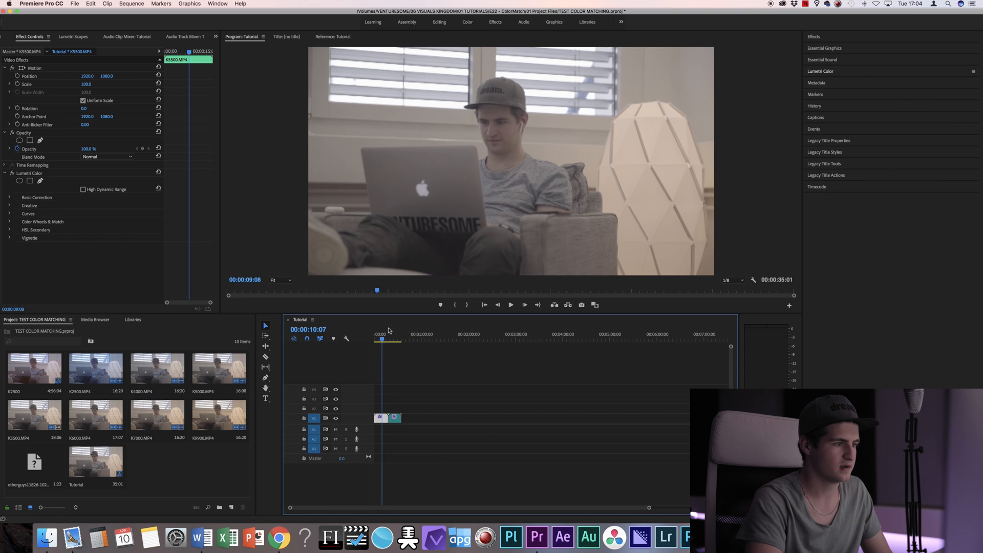
{"action": "left_click", "coordinate": [389, 339]}
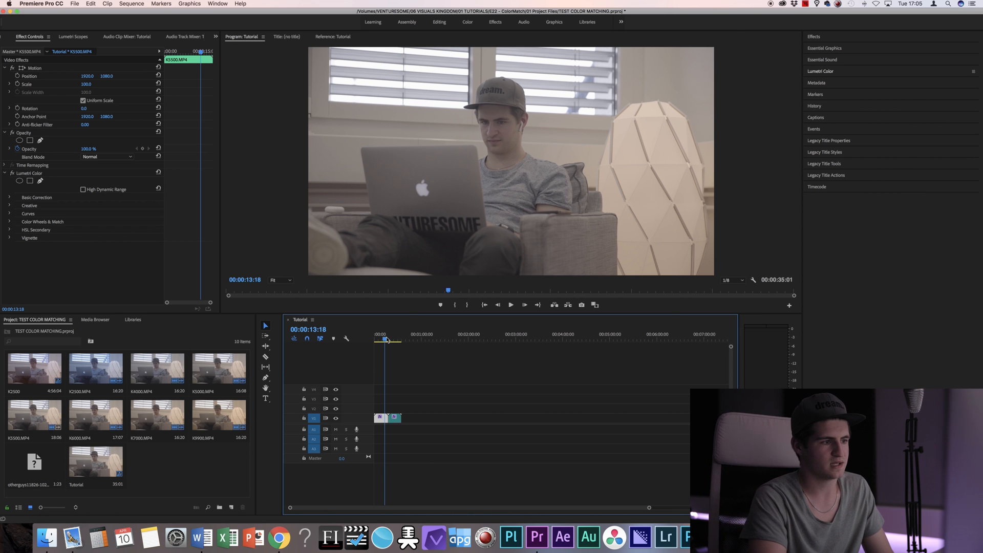
{"action": "left_click", "coordinate": [390, 334]}
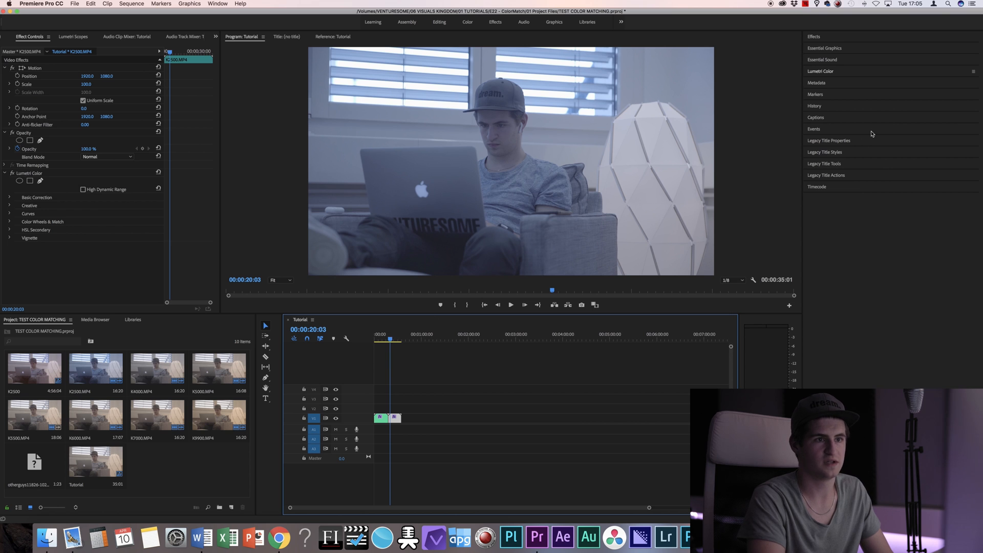
{"action": "left_click", "coordinate": [820, 71]}
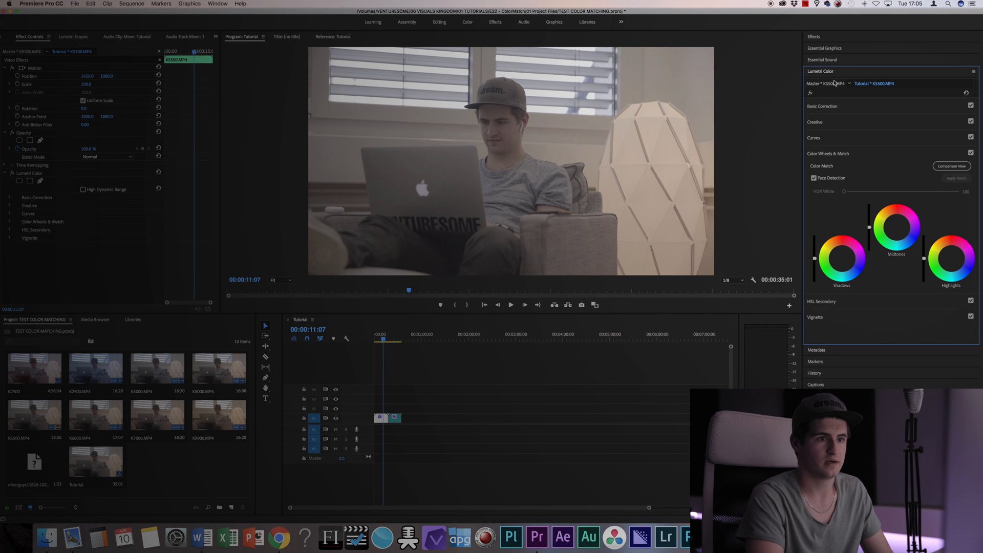
Collapse and re-expand the Color Wheels & Match section
{"action": "left_click", "coordinate": [827, 153]}
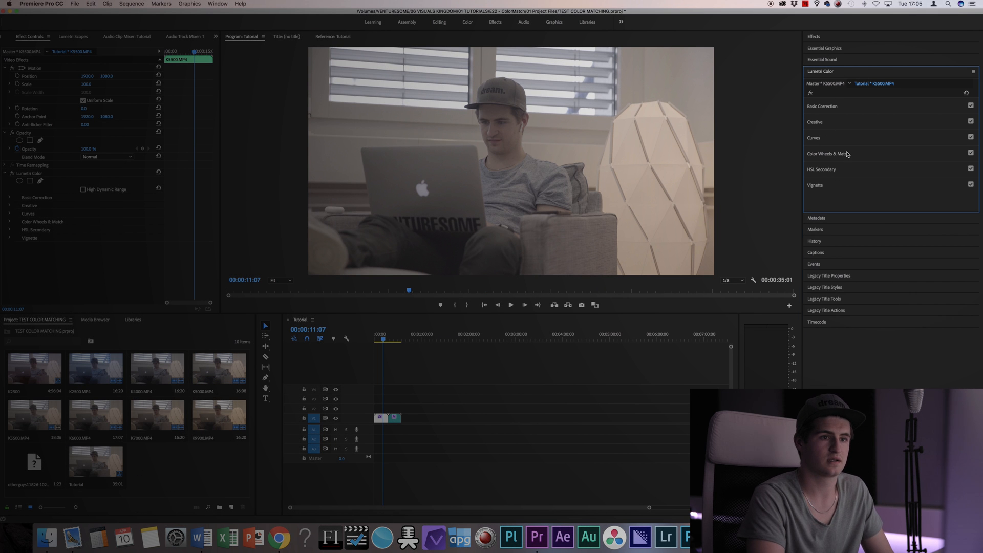
{"action": "left_click", "coordinate": [829, 154]}
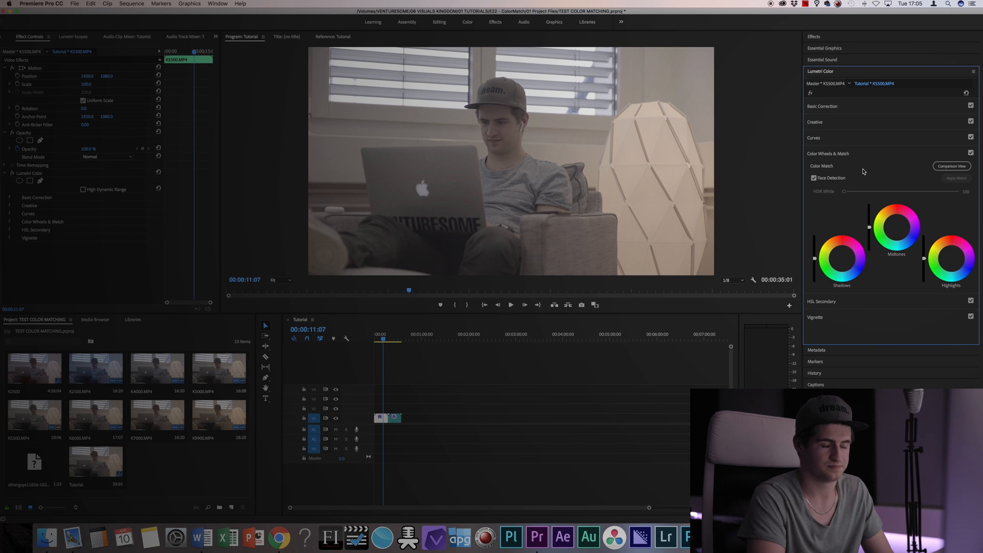
{"action": "mouse_move", "coordinate": [884, 193]}
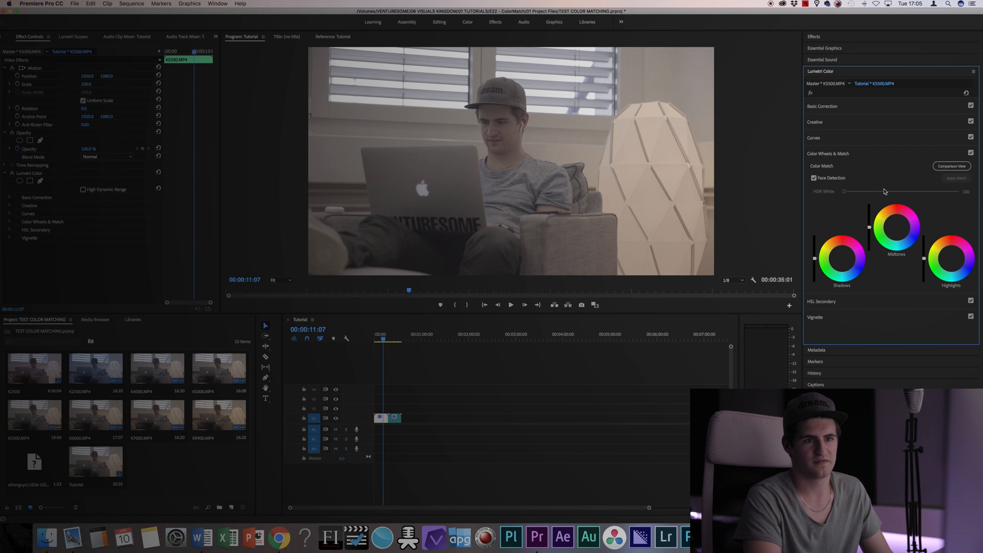
{"action": "mouse_move", "coordinate": [887, 169]}
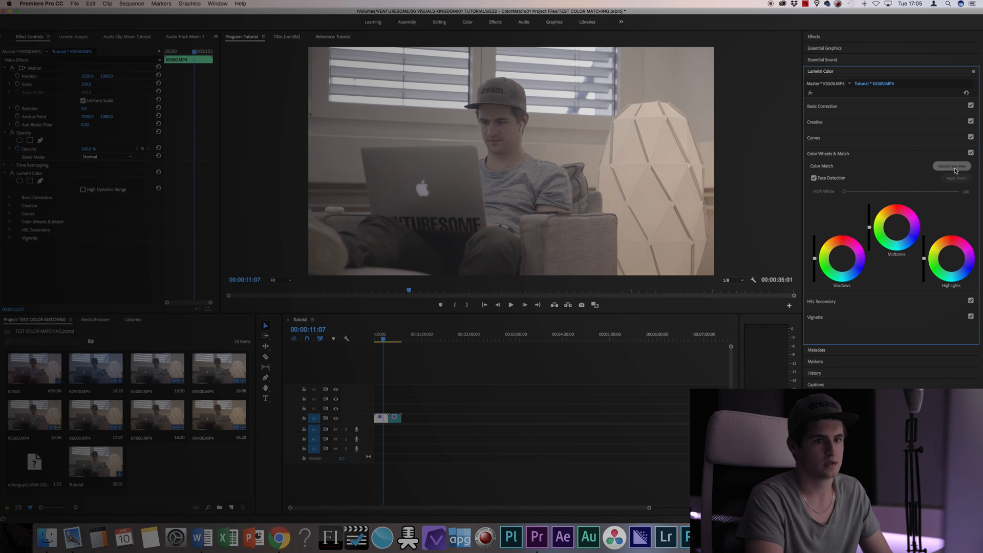
Enable Comparison View, try vertical and horizontal splits, and settle on side-by-side
{"action": "left_click", "coordinate": [950, 165]}
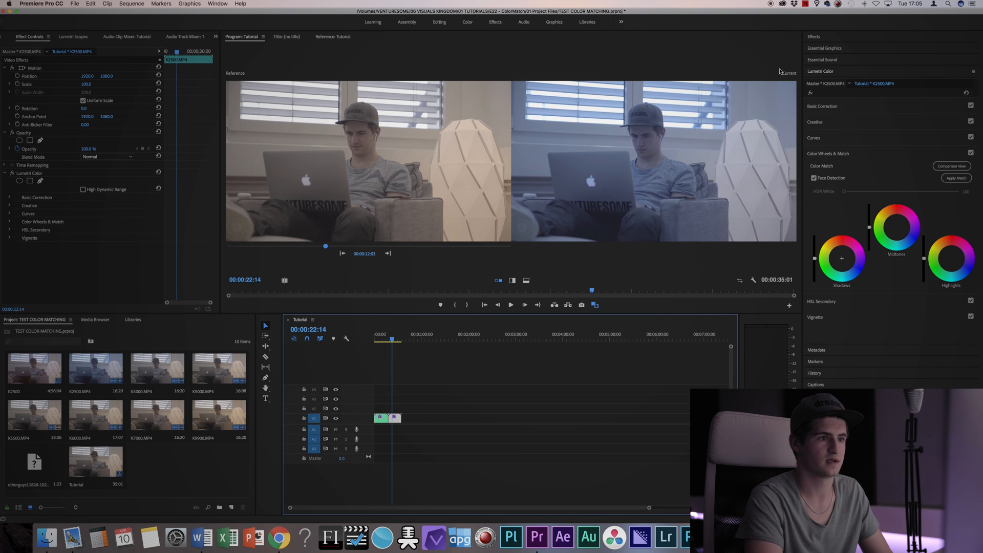
{"action": "left_click", "coordinate": [512, 281]}
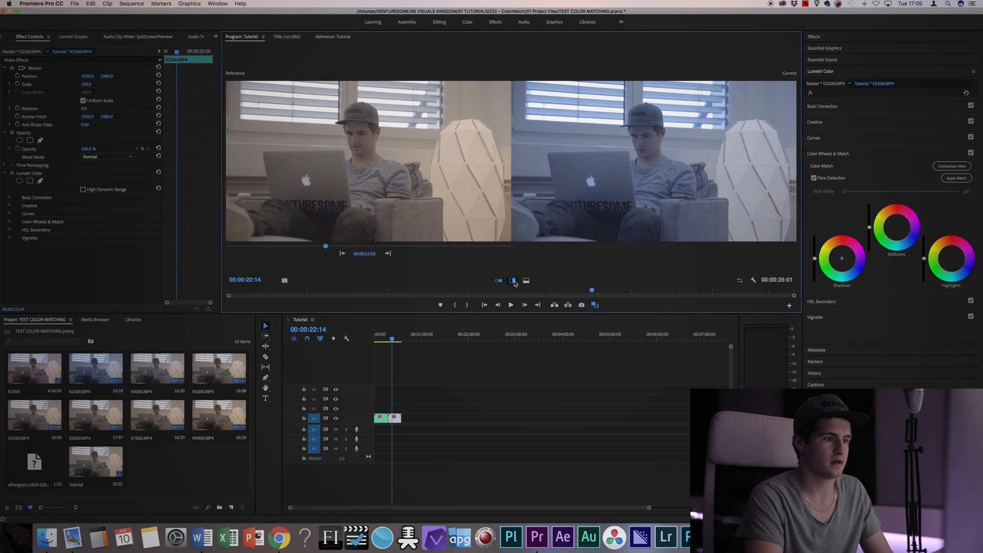
{"action": "left_click", "coordinate": [512, 281]}
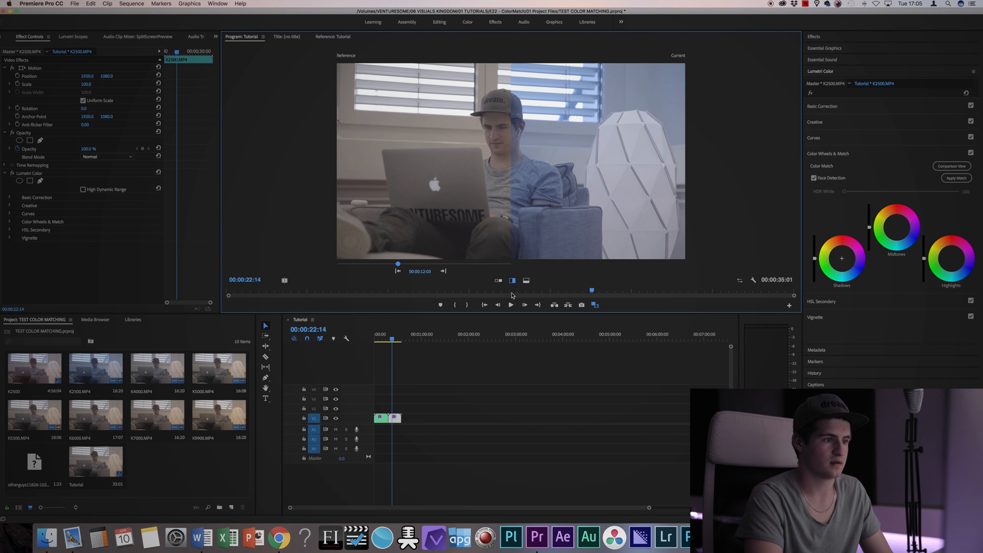
{"action": "mouse_move", "coordinate": [512, 281]}
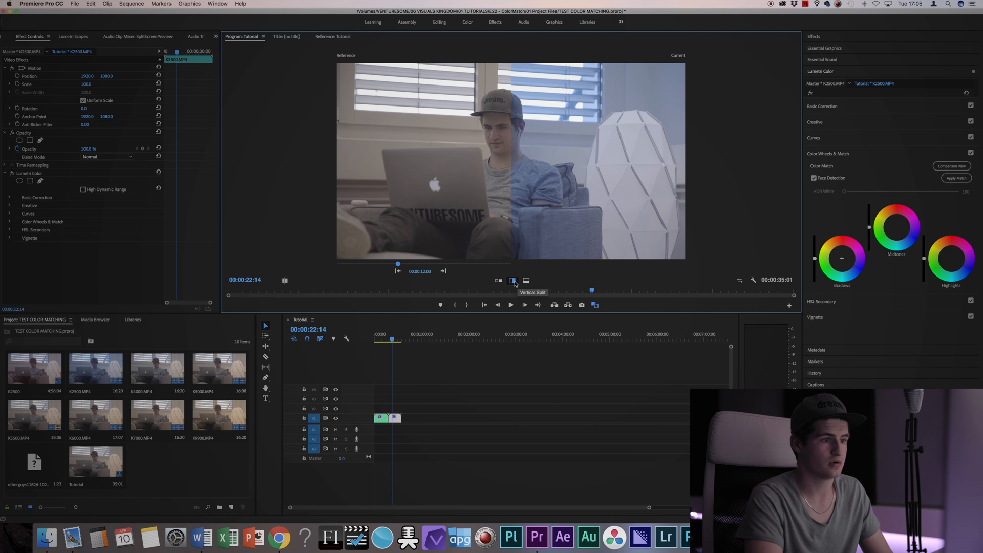
{"action": "left_click", "coordinate": [499, 281]}
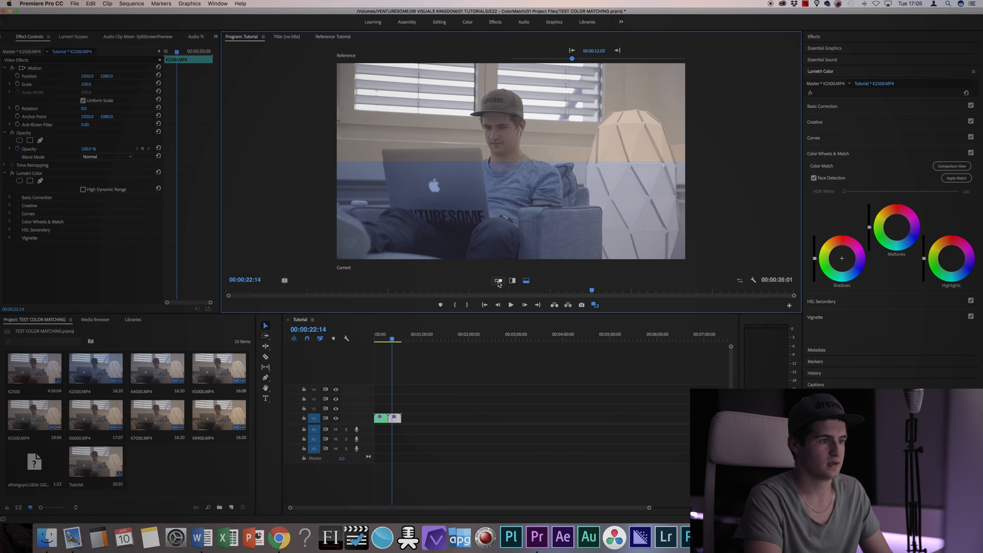
{"action": "left_click", "coordinate": [498, 281]}
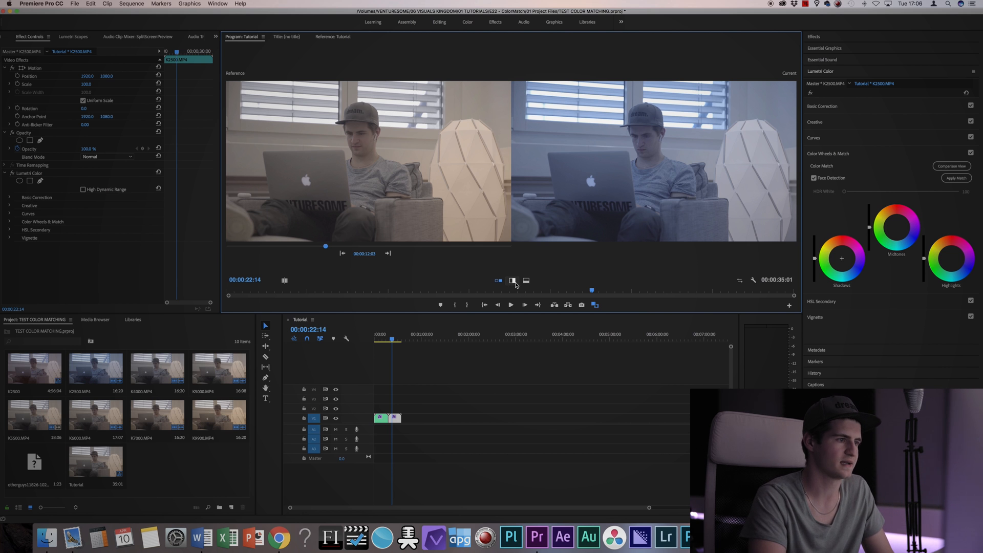
{"action": "mouse_move", "coordinate": [525, 281]}
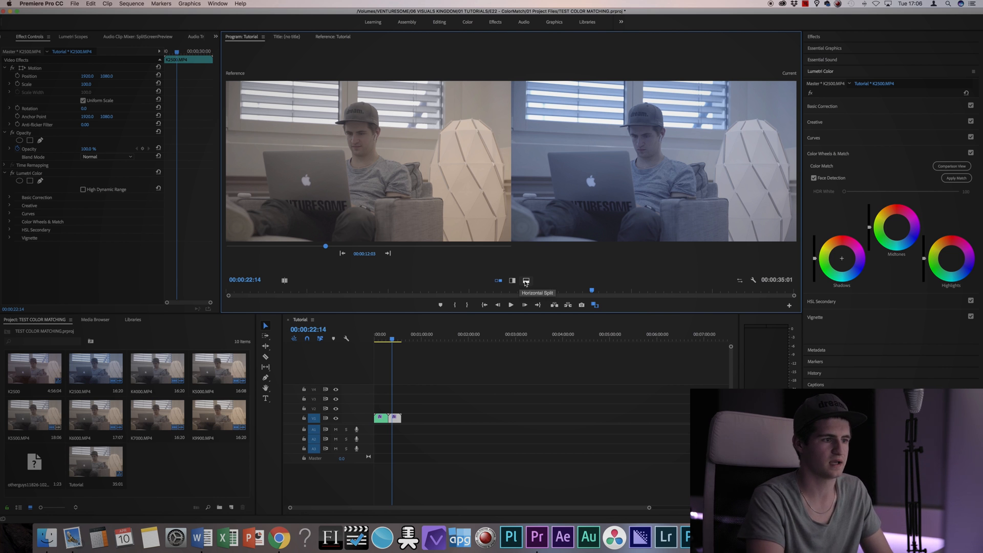
{"action": "mouse_move", "coordinate": [512, 281]}
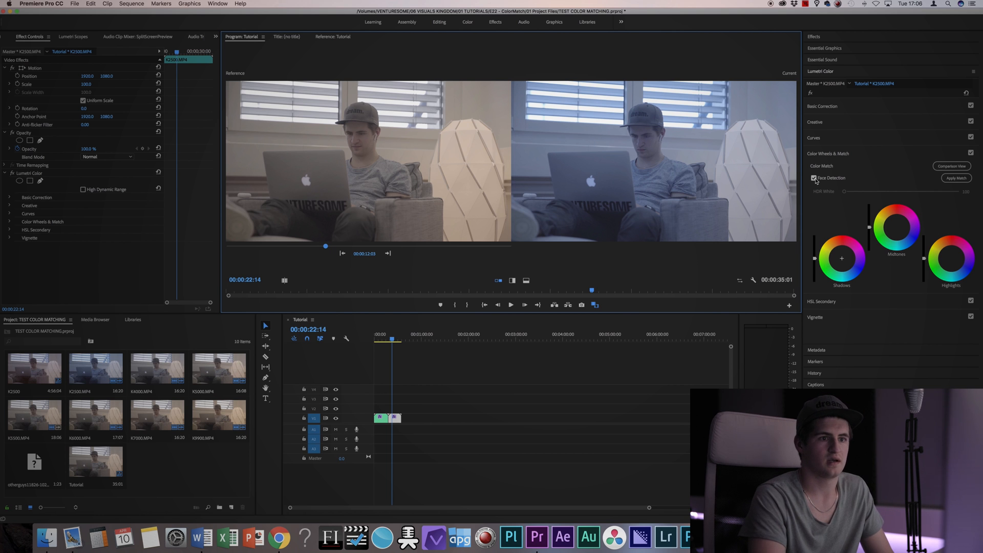
Uncheck Face Detection under Color Match
{"action": "left_click", "coordinate": [814, 178]}
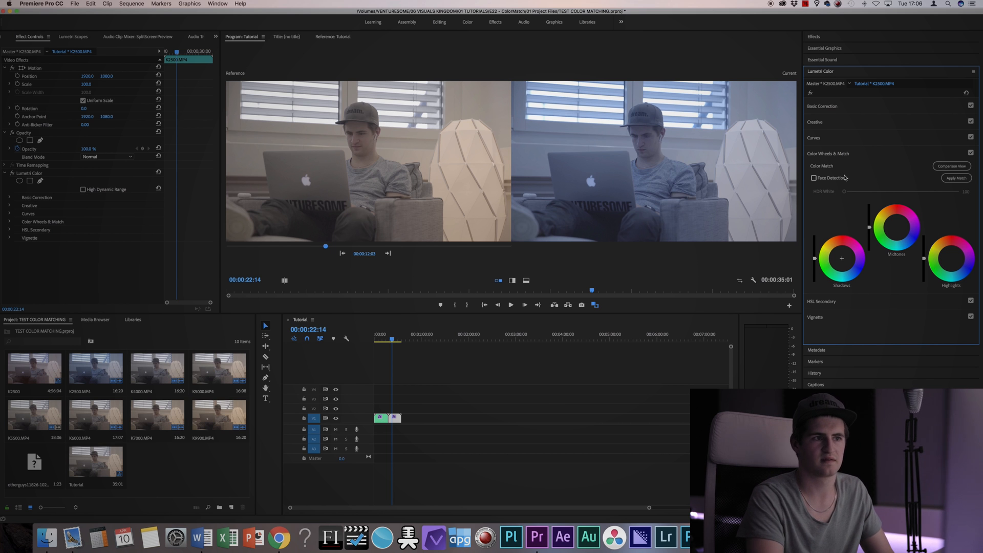
{"action": "mouse_move", "coordinate": [918, 177]}
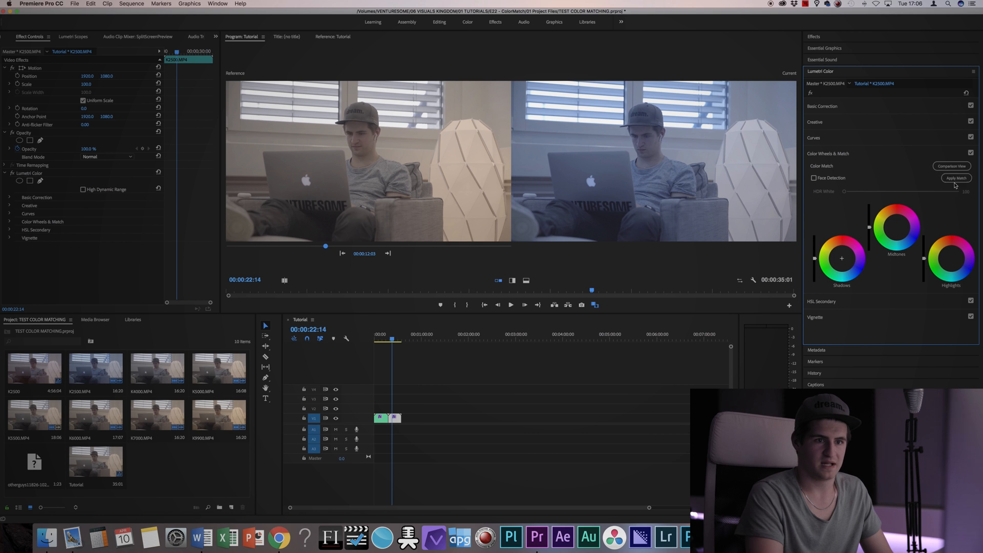
{"action": "mouse_move", "coordinate": [917, 202]}
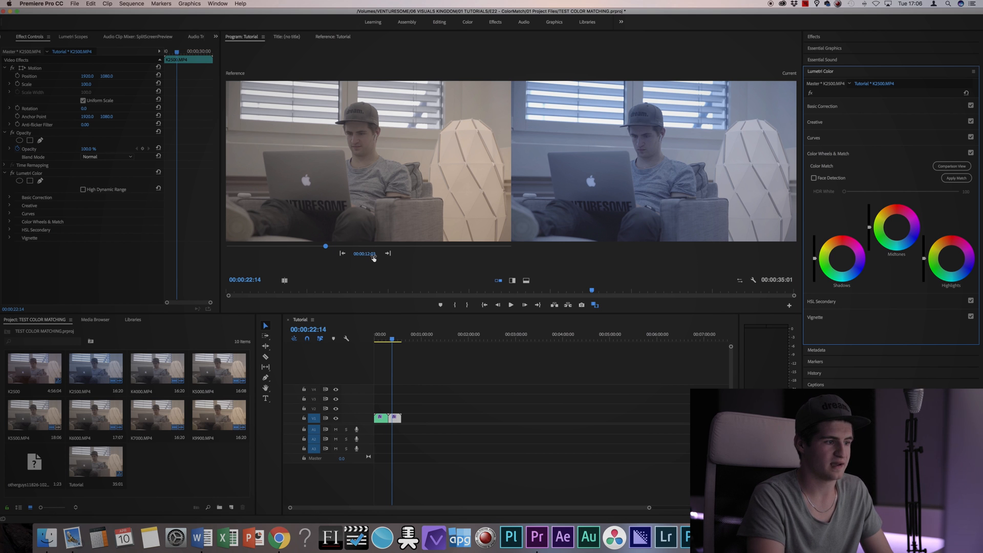
{"action": "mouse_move", "coordinate": [366, 258]}
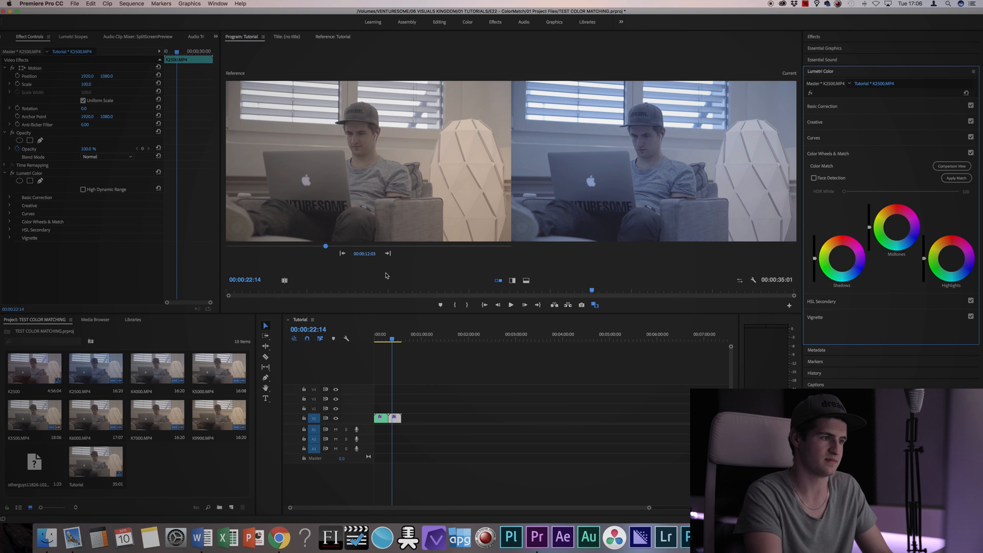
{"action": "mouse_move", "coordinate": [393, 328]}
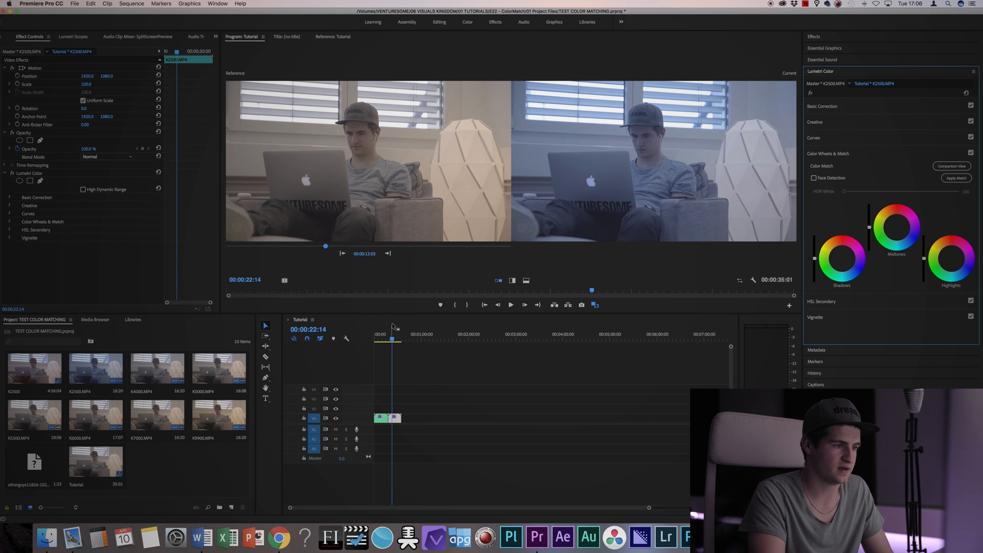
Place the playhead on the bluish second clip so it is the current frame beside the warm reference
{"action": "left_click", "coordinate": [394, 334]}
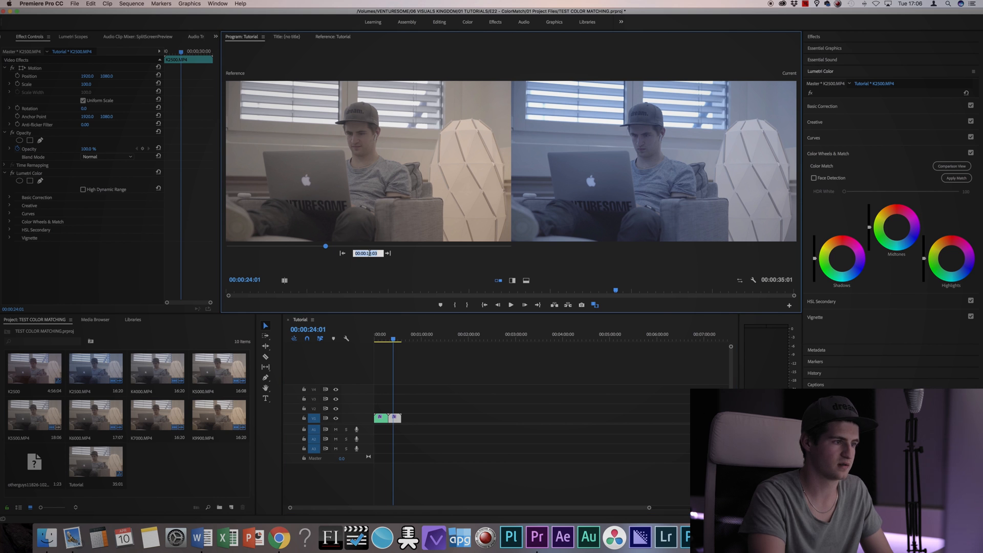
{"action": "mouse_move", "coordinate": [387, 253]}
{"action": "type", "text": "23"}
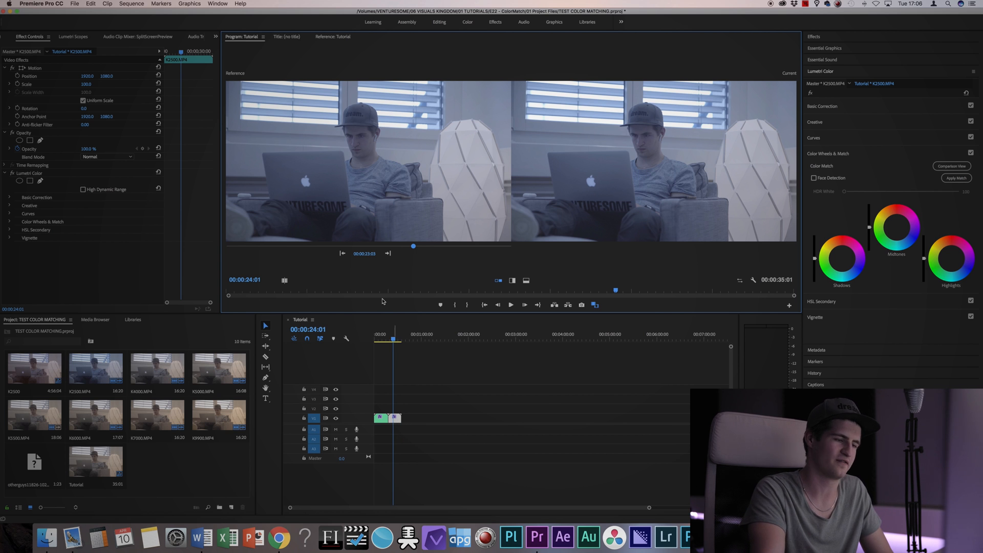
{"action": "mouse_move", "coordinate": [378, 332]}
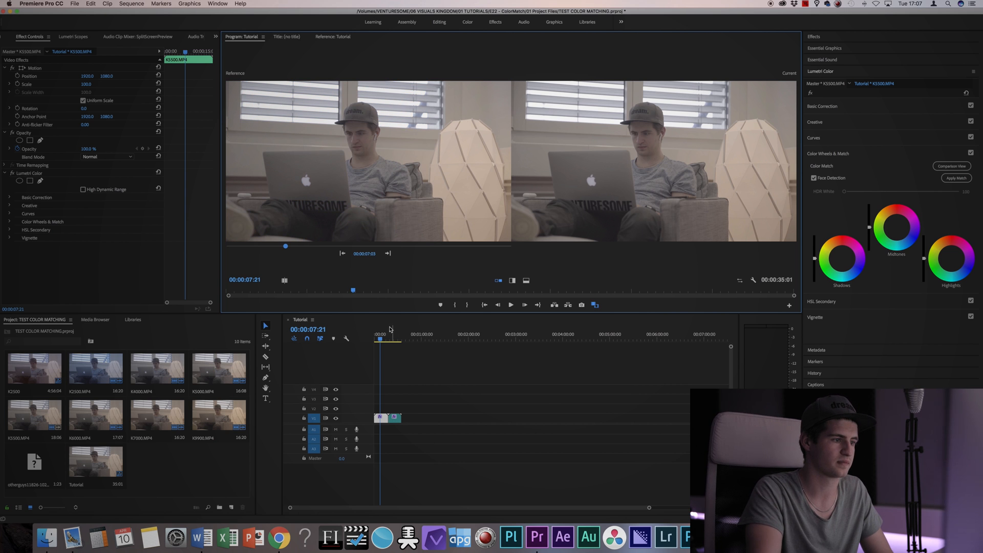
{"action": "left_click", "coordinate": [393, 334]}
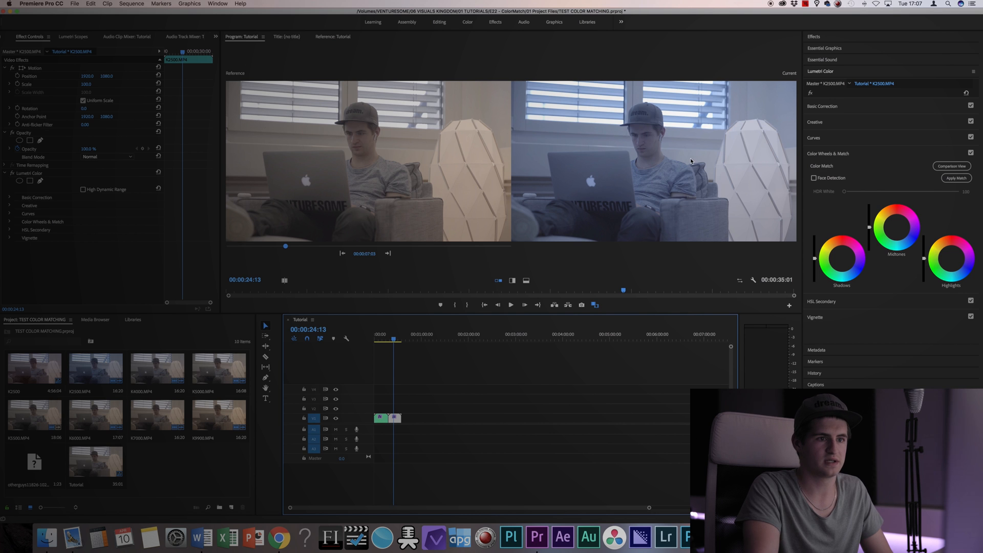
Re-enable Face Detection and apply the match so the bluish clip takes on the warm reference colours
{"action": "left_click", "coordinate": [814, 178]}
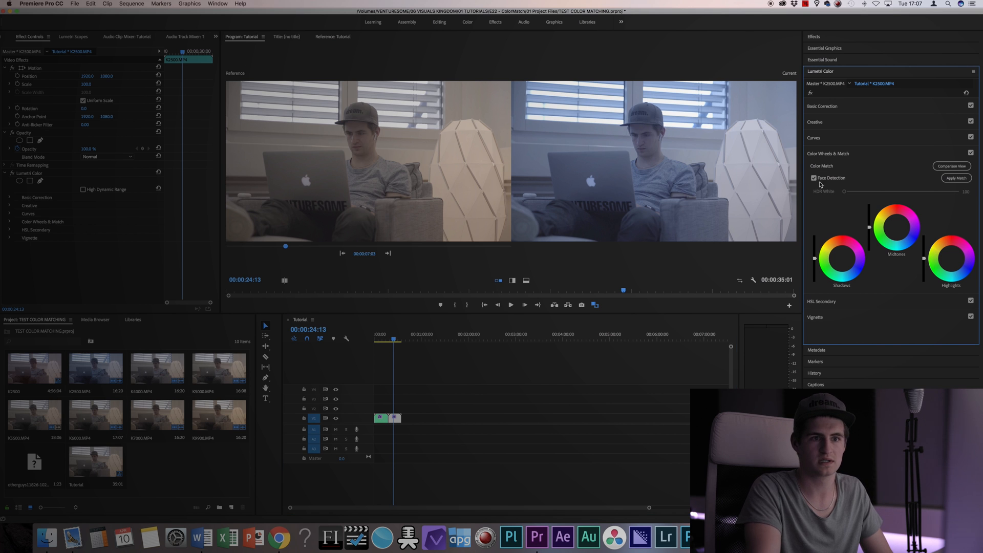
{"action": "left_click", "coordinate": [957, 179]}
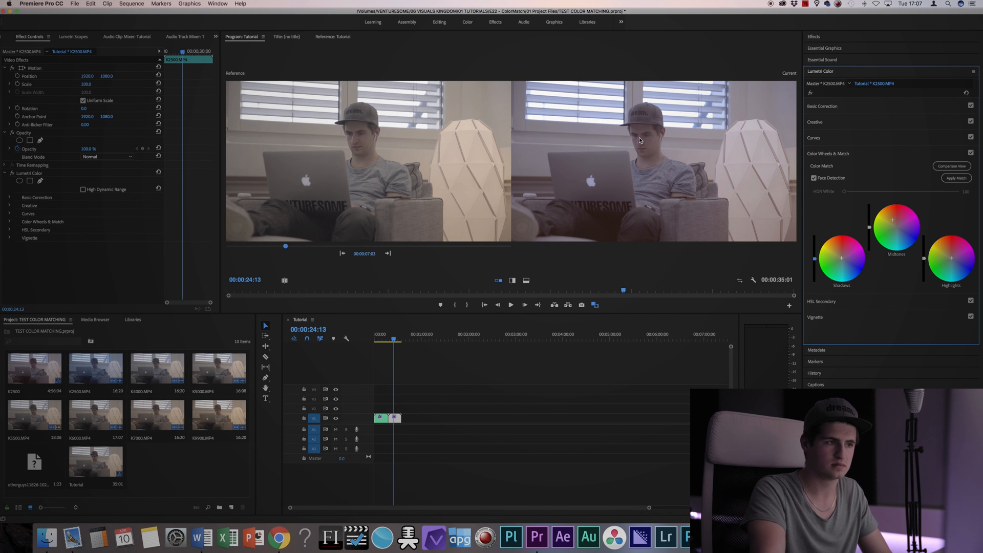
{"action": "mouse_move", "coordinate": [651, 189]}
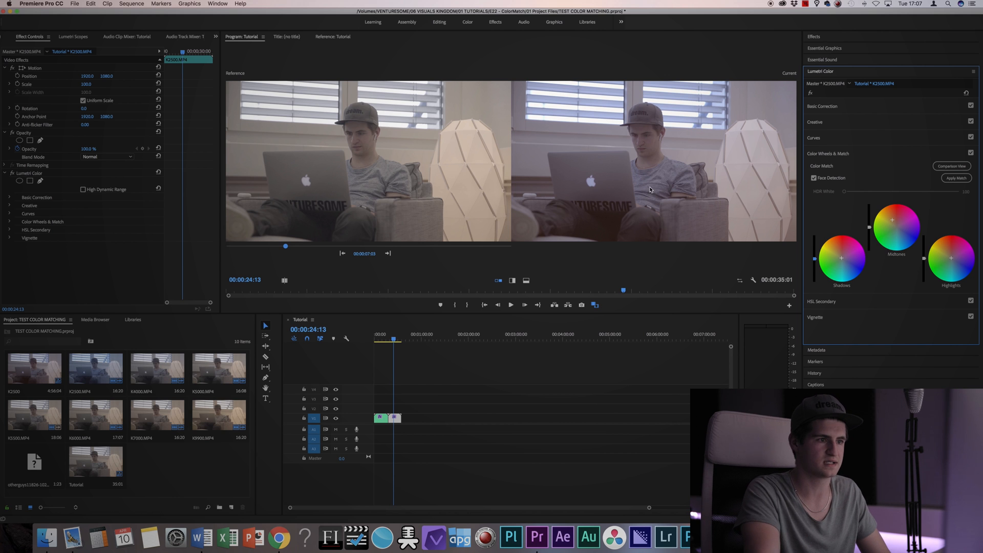
{"action": "mouse_move", "coordinate": [602, 233]}
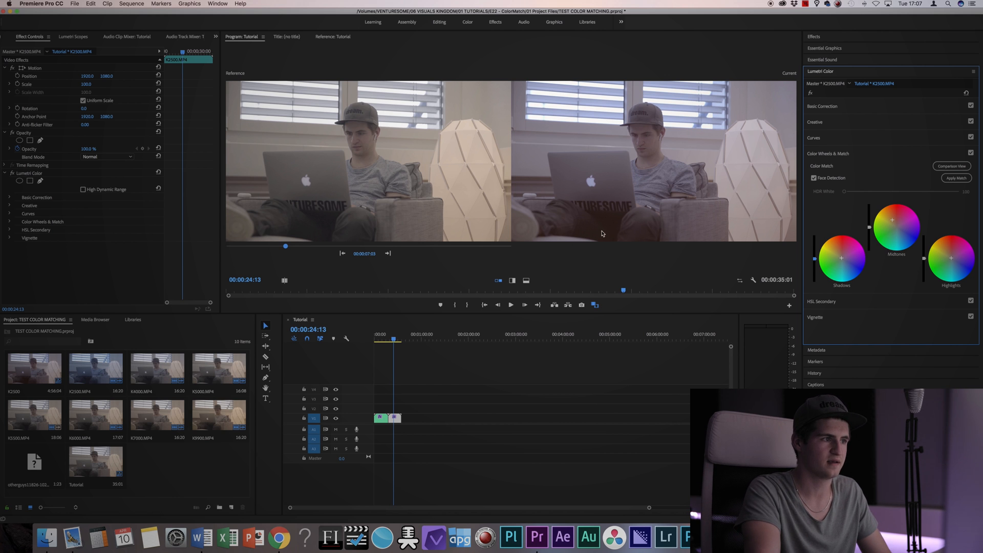
{"action": "mouse_move", "coordinate": [792, 182]}
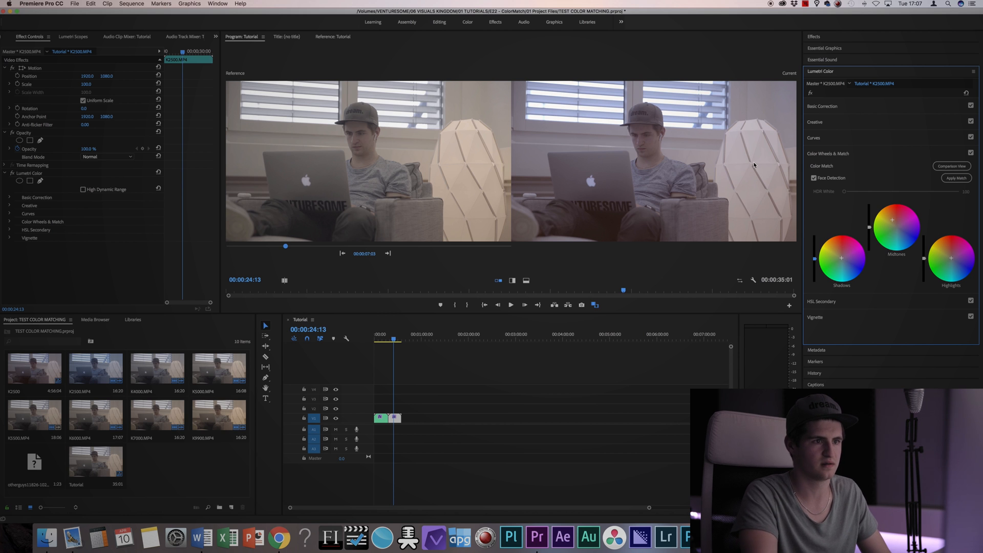
{"action": "mouse_move", "coordinate": [963, 295]}
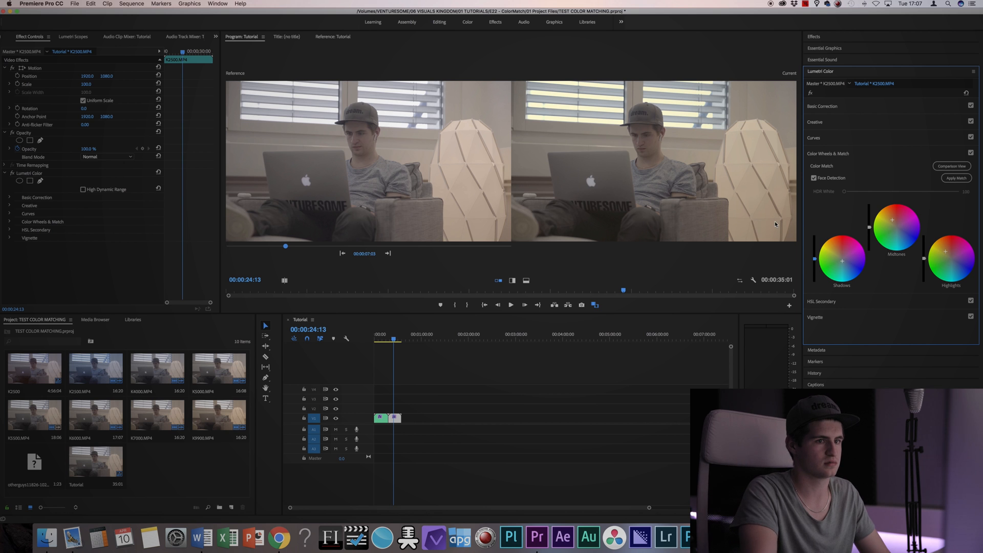
{"action": "mouse_move", "coordinate": [870, 229]}
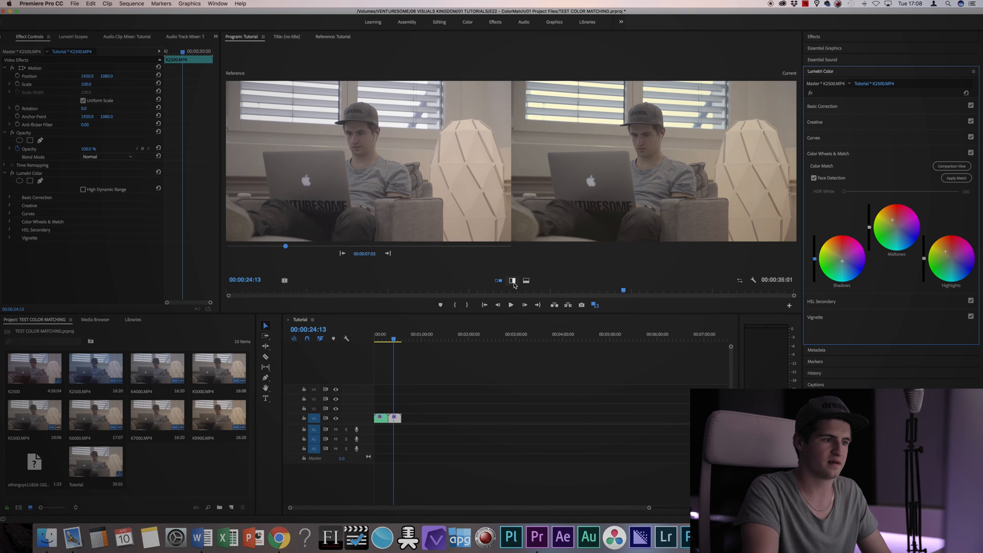
Switch the comparison to a horizontal split, reference on top and warmed clip below
{"action": "left_click", "coordinate": [512, 281]}
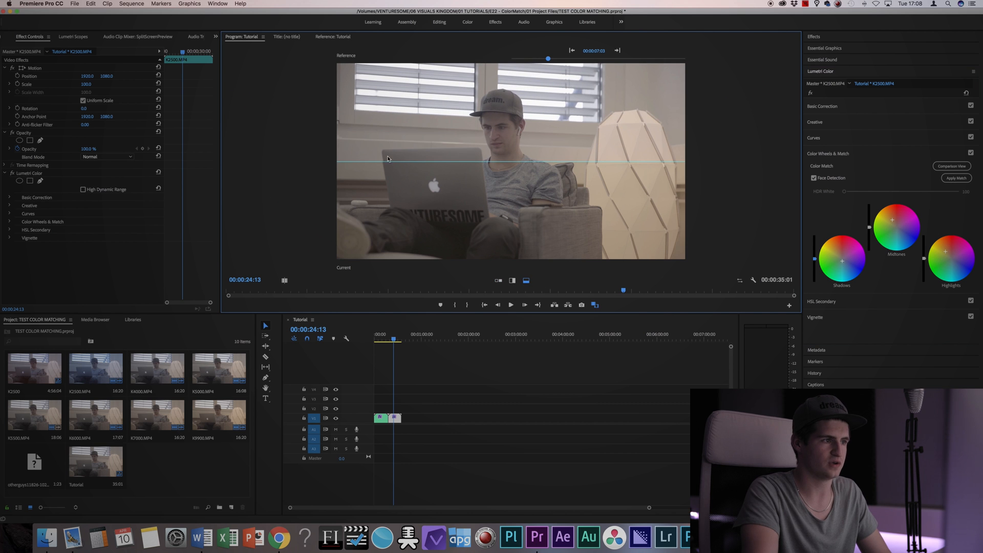
{"action": "mouse_move", "coordinate": [355, 181]}
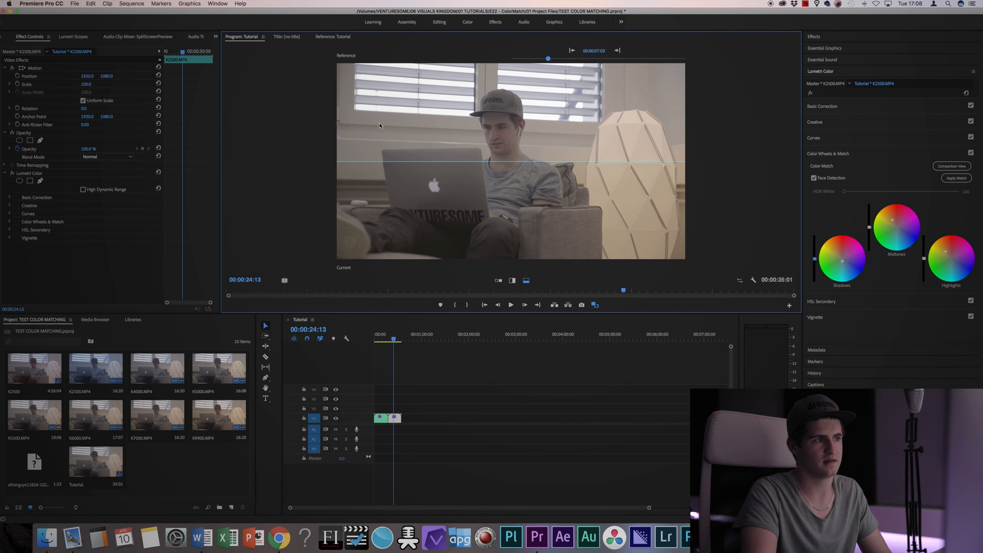
{"action": "mouse_move", "coordinate": [364, 191]}
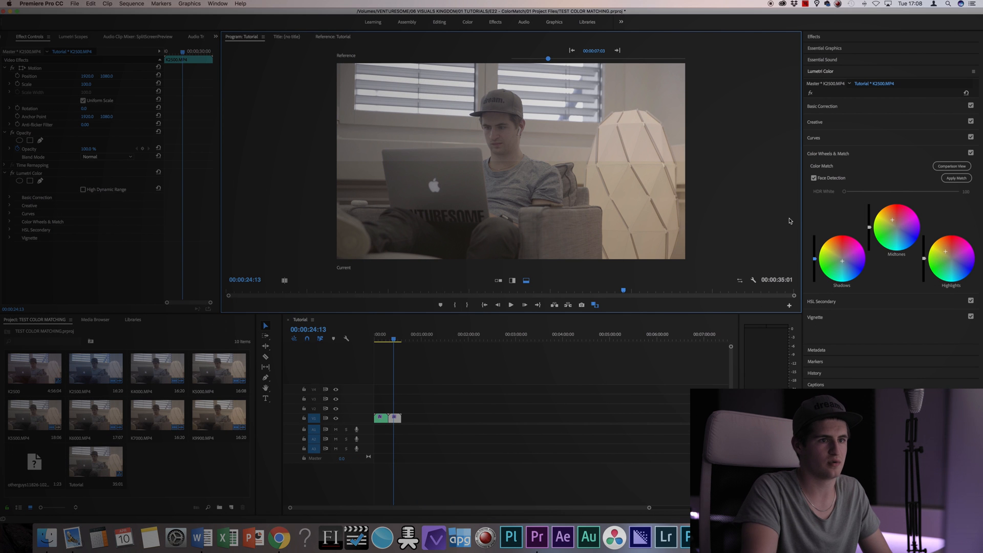
{"action": "mouse_move", "coordinate": [870, 230]}
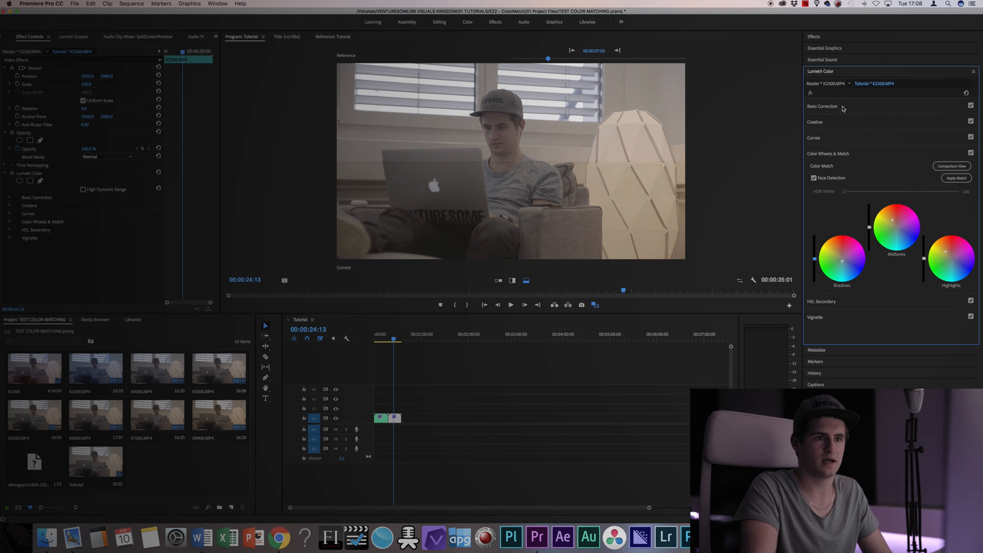
Expand Basic Correction to show the white balance and tone sliders
{"action": "left_click", "coordinate": [821, 106]}
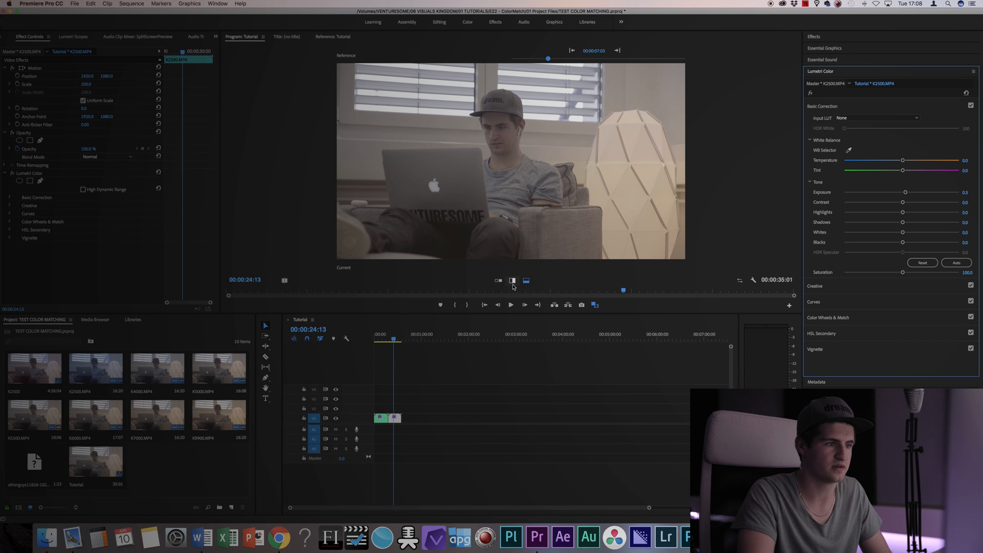
{"action": "mouse_move", "coordinate": [512, 281]}
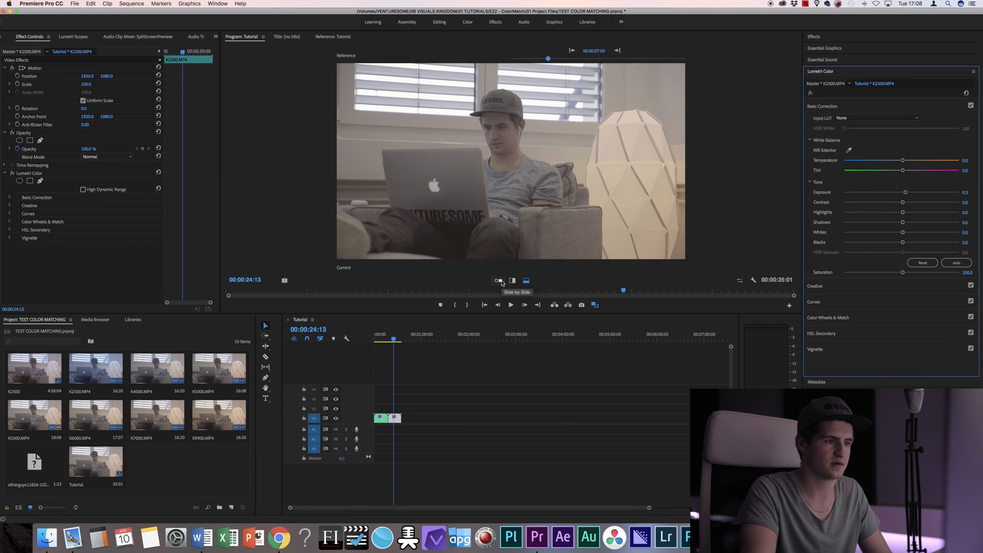
Return to side-by-side and bypass then restore the Lumetri effect to compare before and after
{"action": "left_click", "coordinate": [498, 281]}
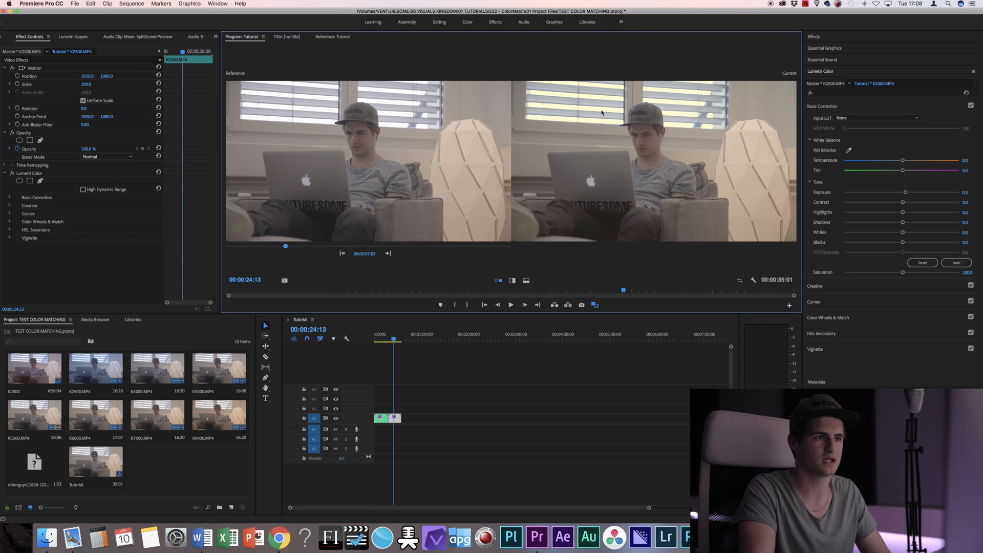
{"action": "mouse_move", "coordinate": [303, 110]}
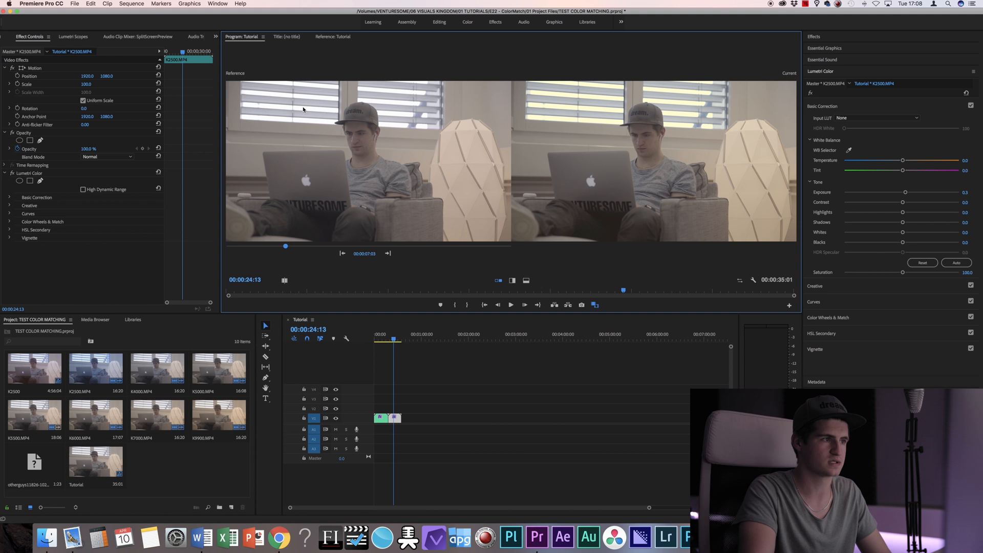
{"action": "mouse_move", "coordinate": [477, 143]}
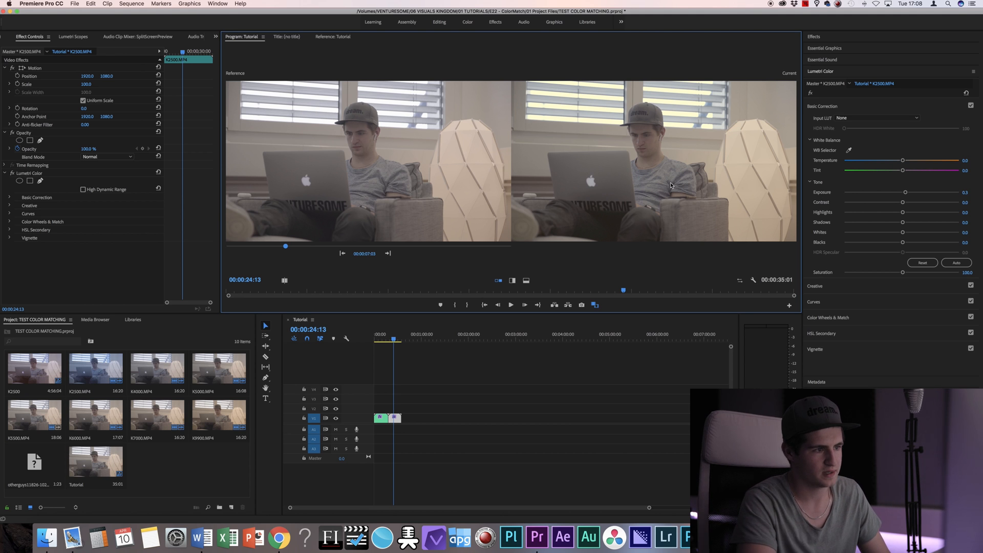
{"action": "mouse_move", "coordinate": [817, 102]}
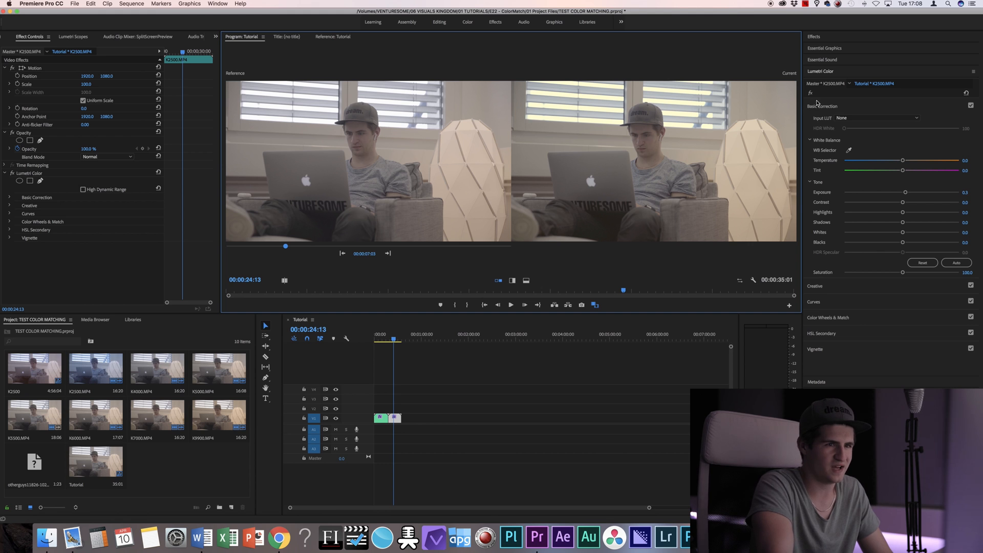
{"action": "mouse_move", "coordinate": [811, 93]}
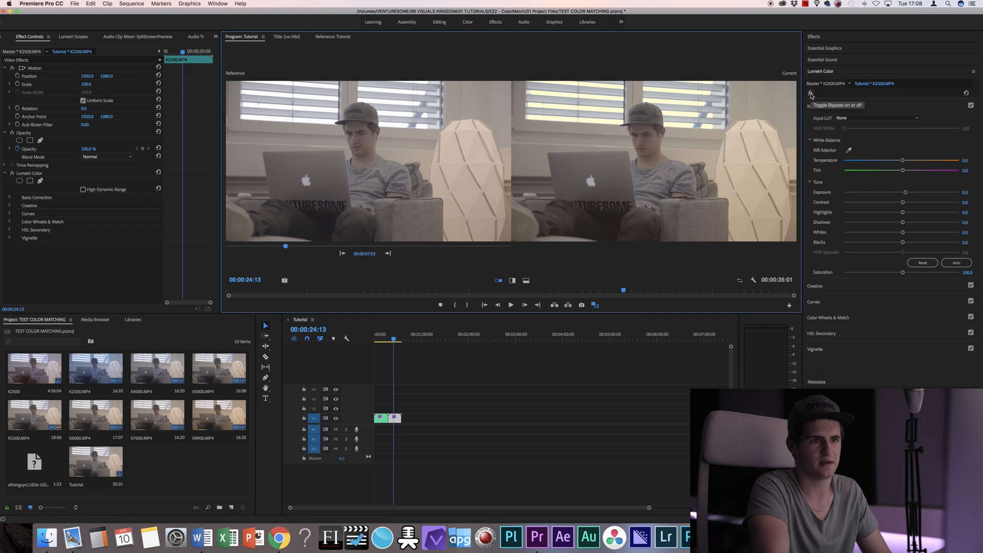
{"action": "left_click", "coordinate": [810, 93]}
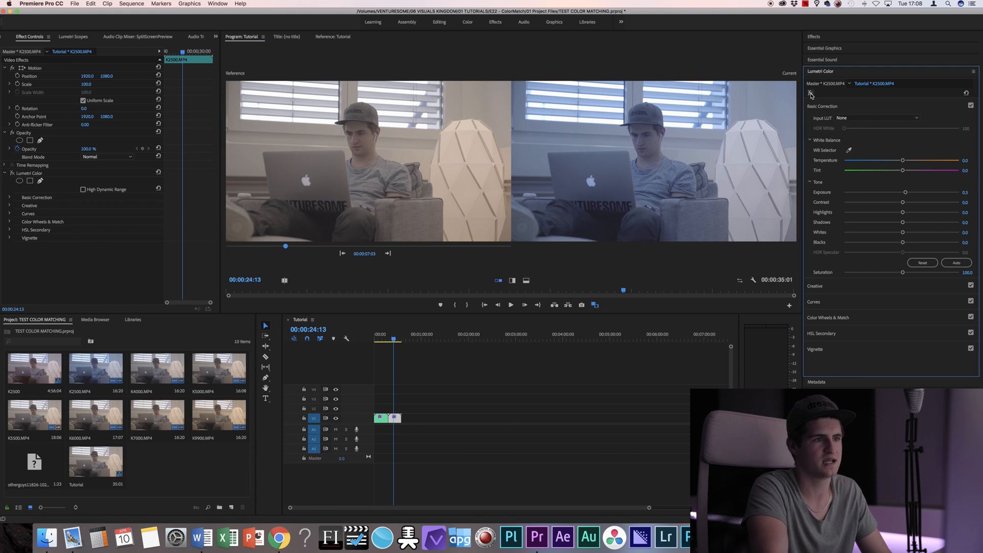
{"action": "mouse_move", "coordinate": [740, 121]}
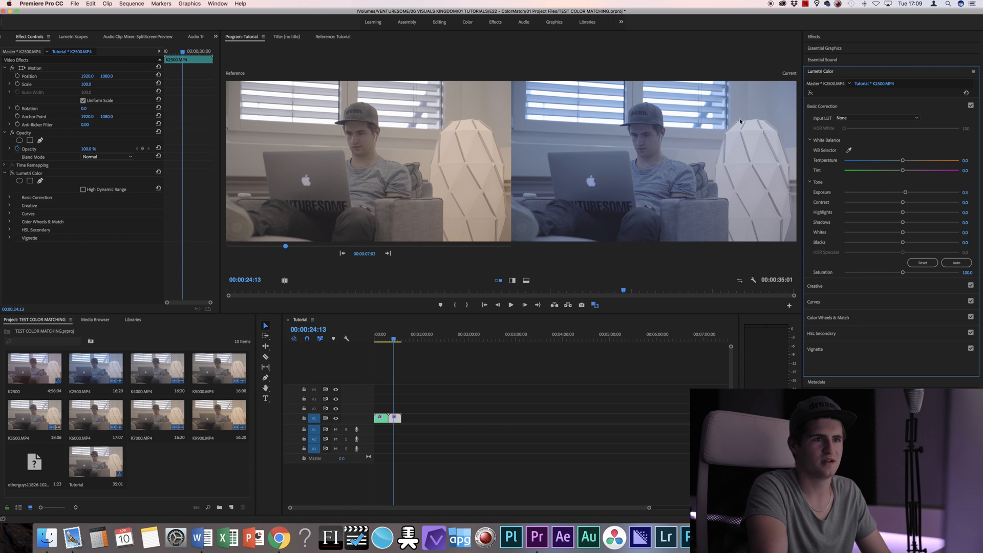
{"action": "mouse_move", "coordinate": [809, 93]}
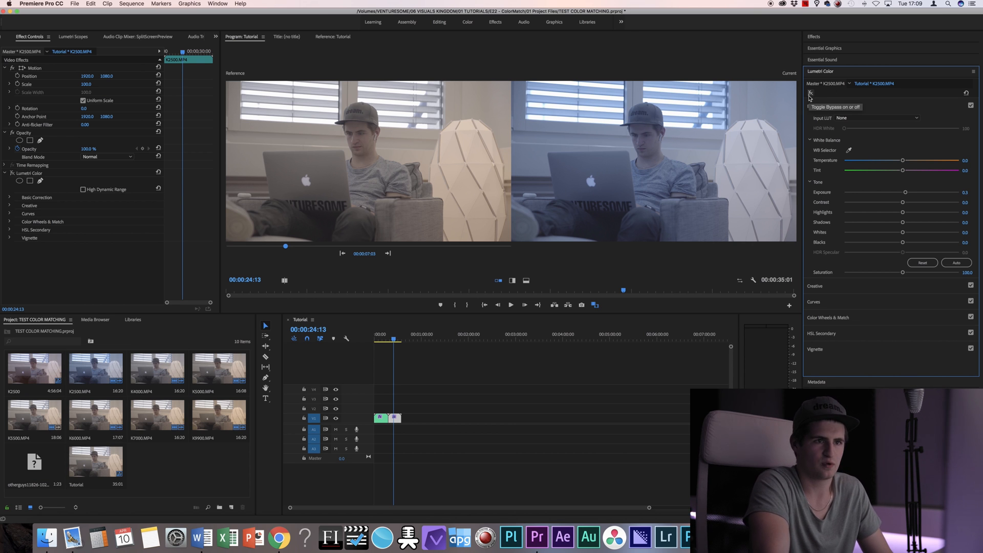
{"action": "left_click", "coordinate": [809, 94]}
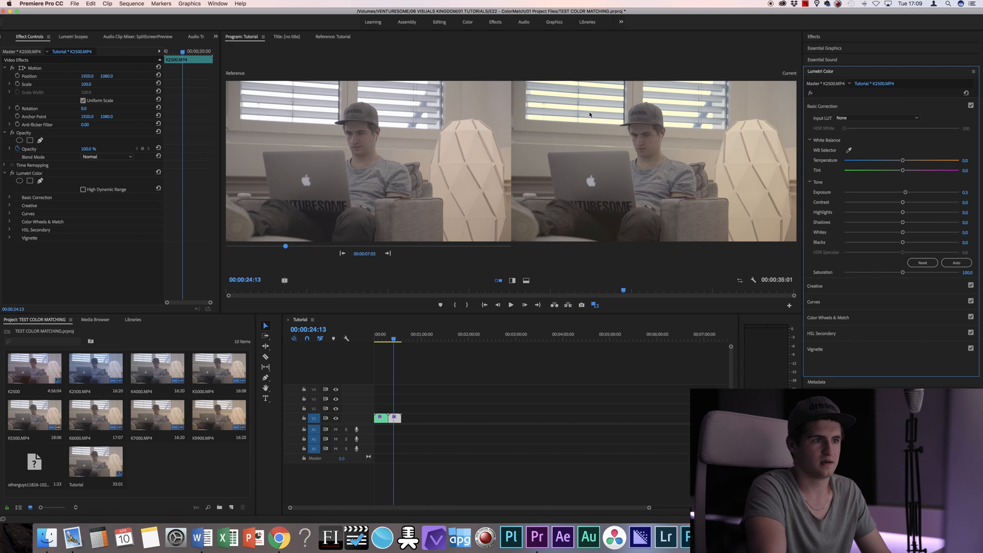
{"action": "mouse_move", "coordinate": [561, 110]}
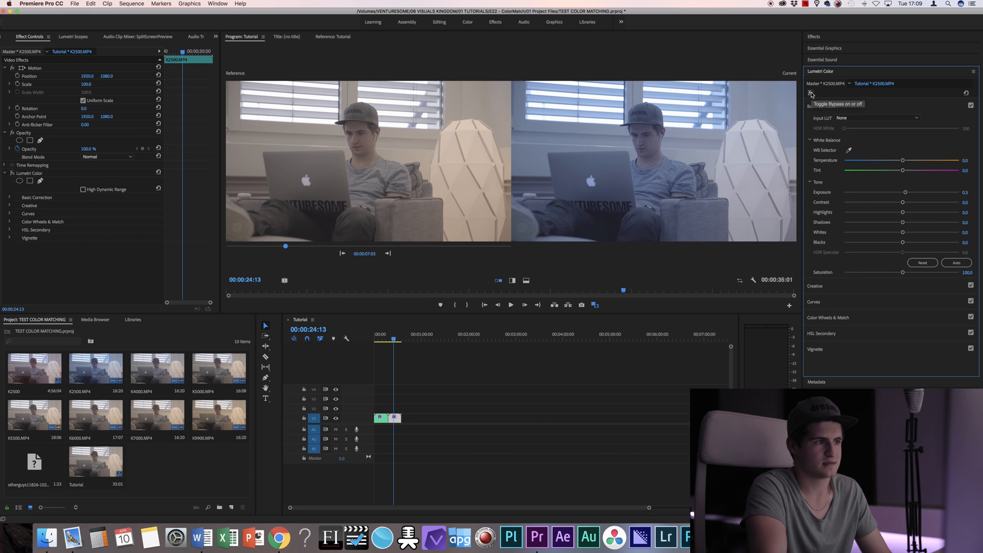
{"action": "left_click", "coordinate": [811, 93]}
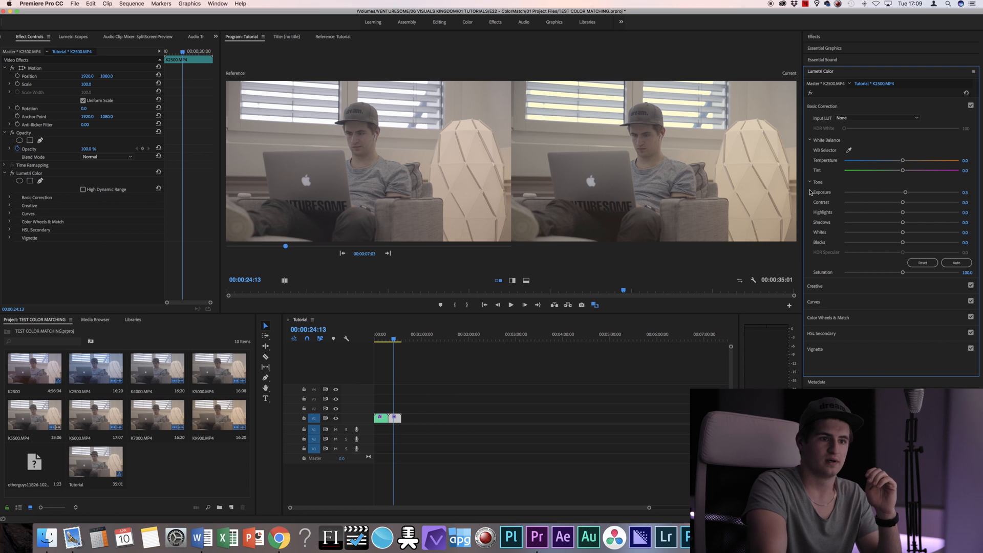
{"action": "mouse_move", "coordinate": [449, 342]}
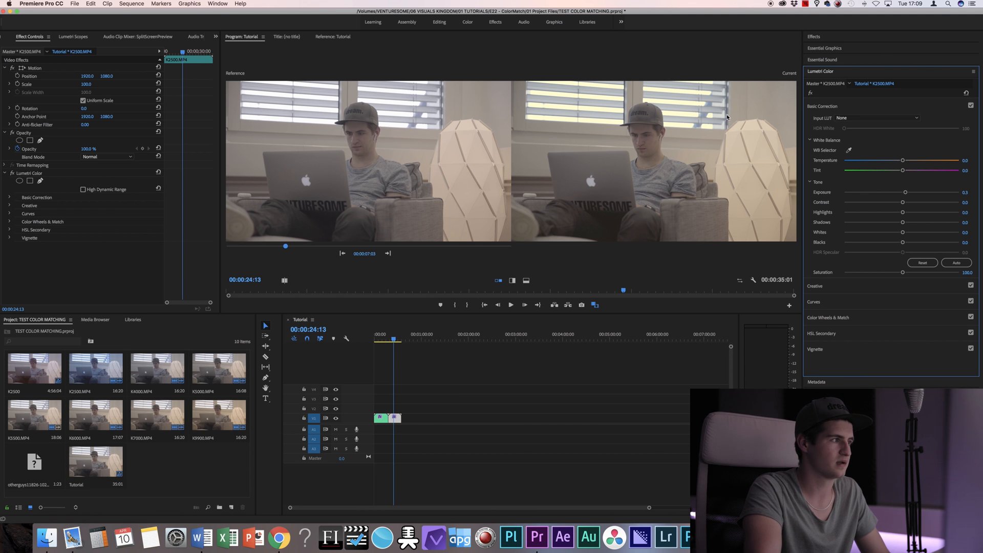
Delete the Lumetri Color effect from the first clip and add another bluish clip to track V1
{"action": "left_click", "coordinate": [4, 174]}
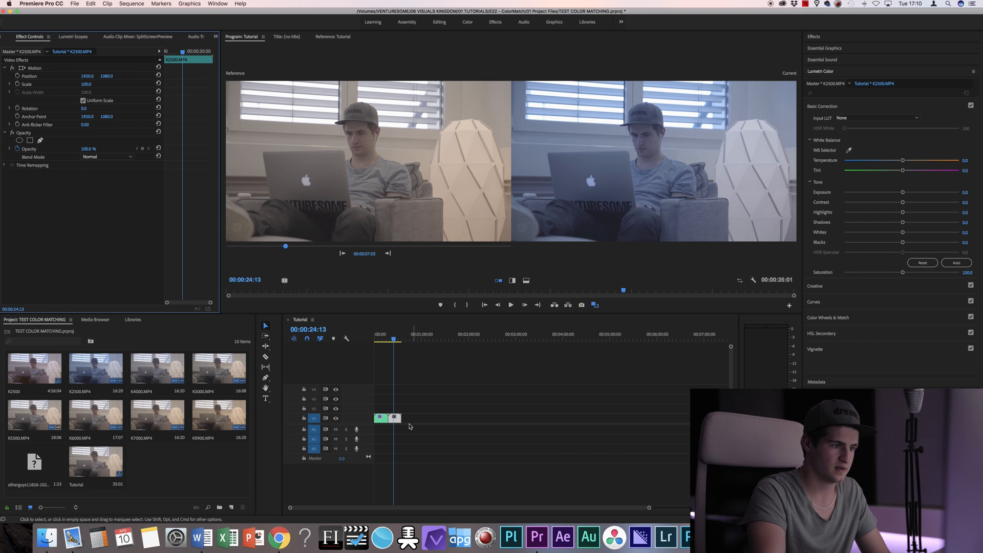
{"action": "mouse_move", "coordinate": [418, 419]}
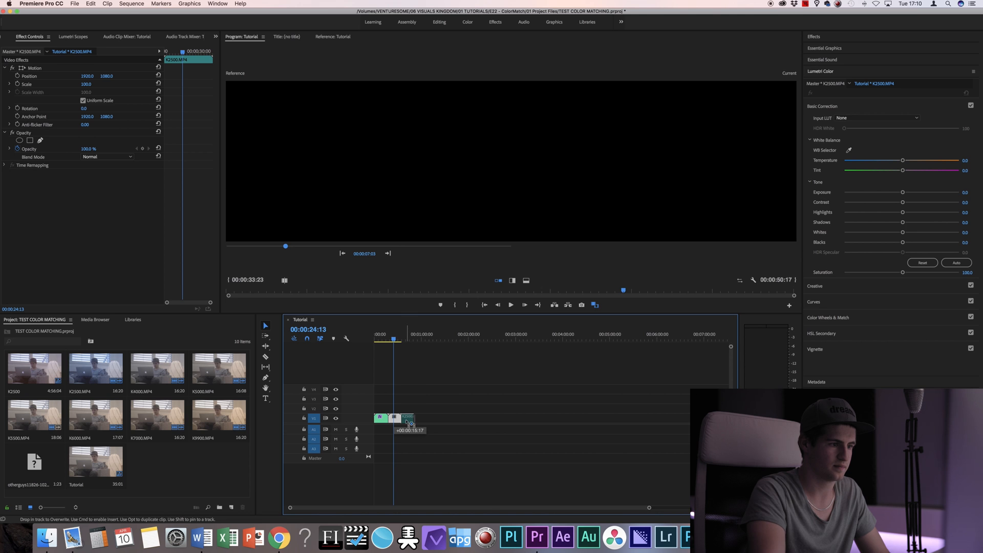
{"action": "left_click", "coordinate": [439, 419]}
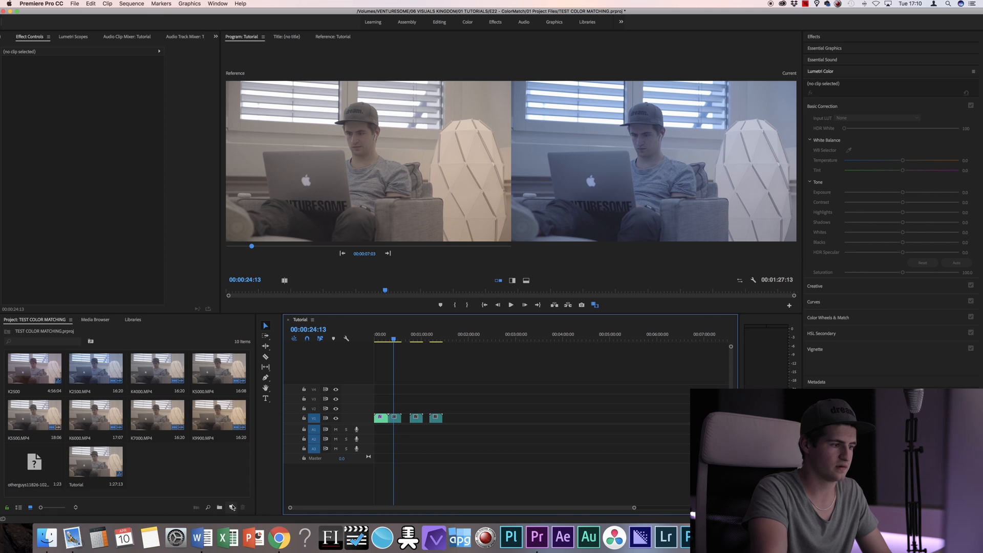
{"action": "mouse_move", "coordinate": [232, 507]}
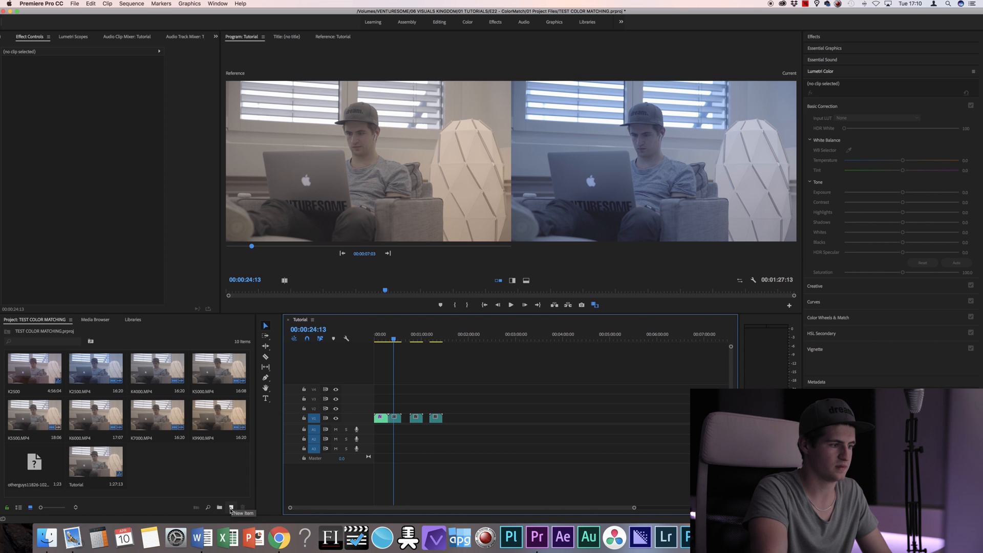
Create a new adjustment layer from New Item and confirm its default settings
{"action": "left_click", "coordinate": [231, 507]}
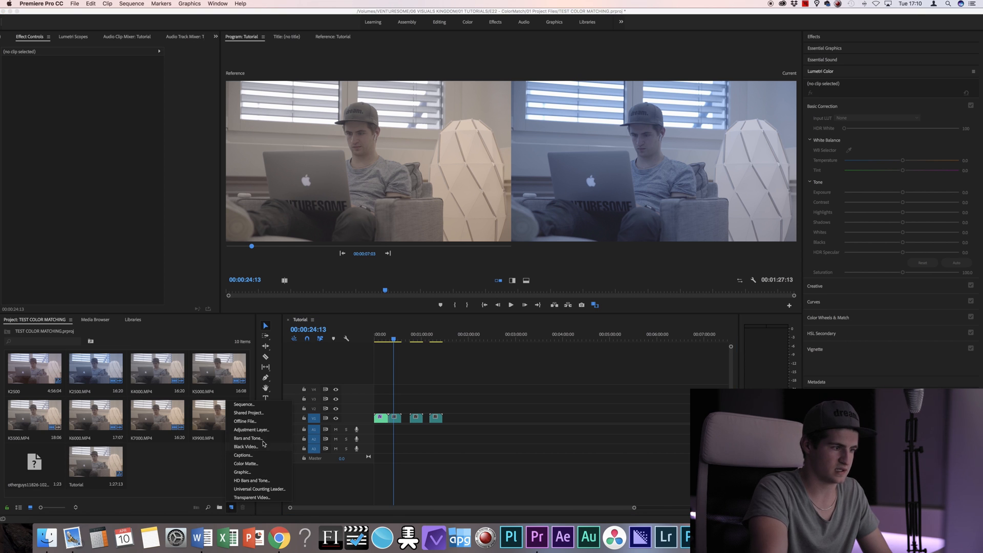
{"action": "left_click", "coordinate": [251, 429]}
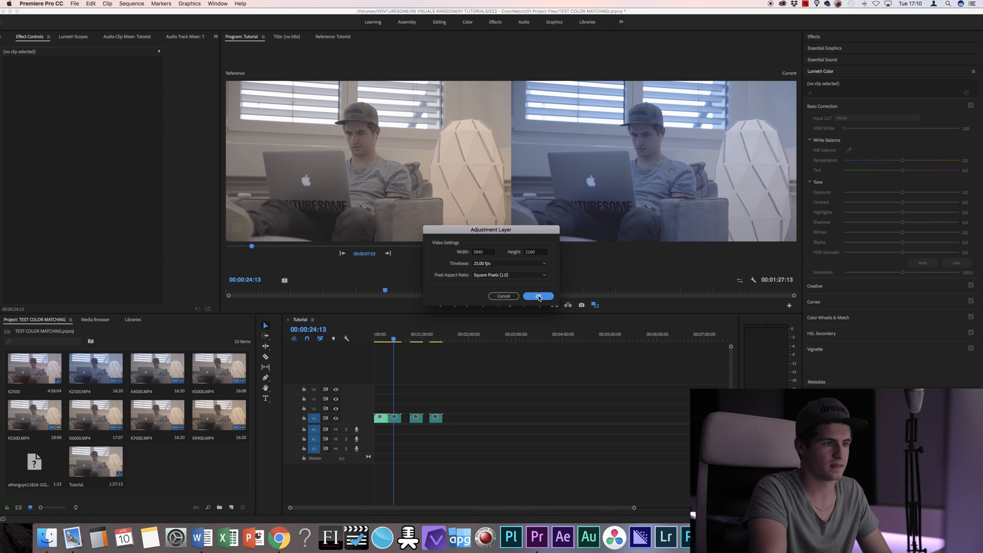
{"action": "left_click", "coordinate": [537, 296]}
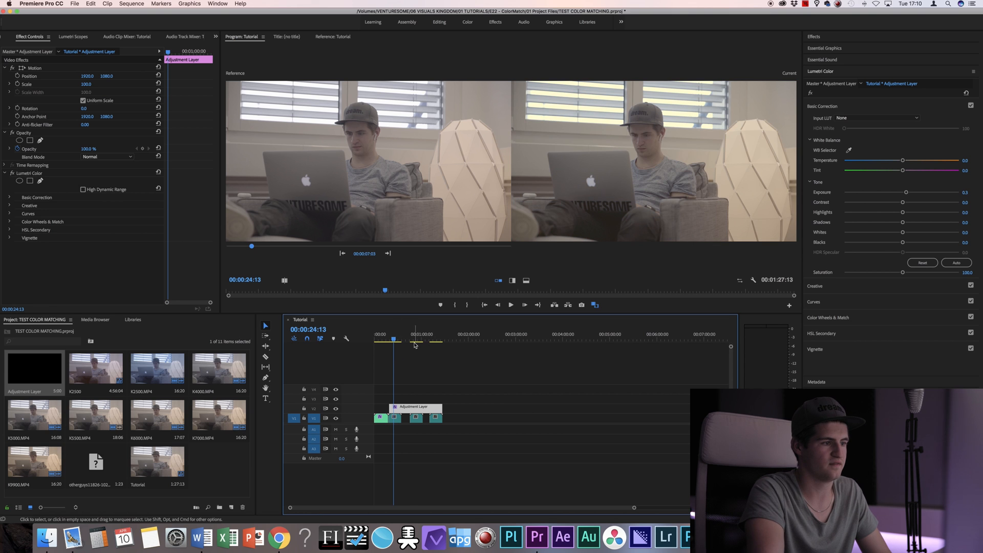
{"action": "left_click", "coordinate": [415, 334]}
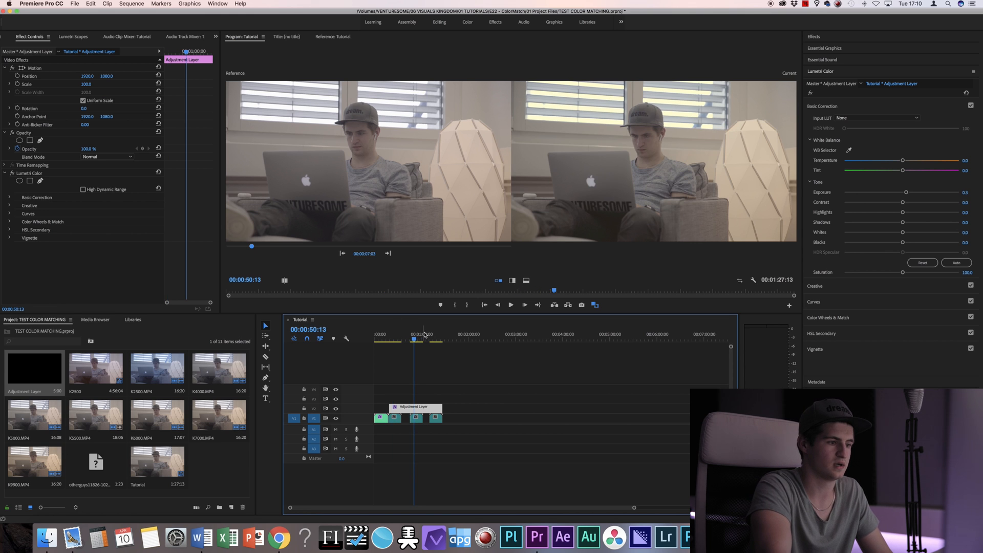
{"action": "left_click", "coordinate": [416, 339]}
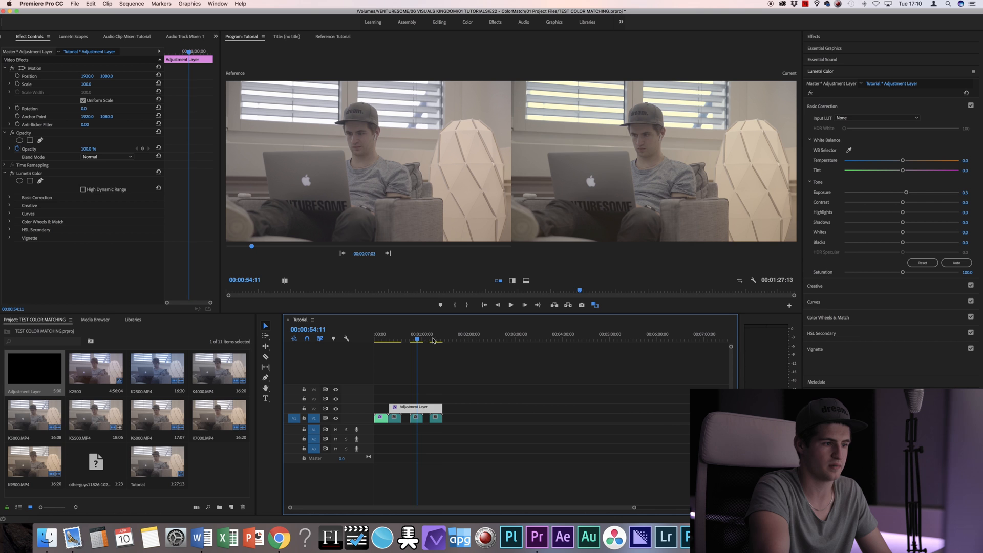
{"action": "left_click", "coordinate": [414, 334]}
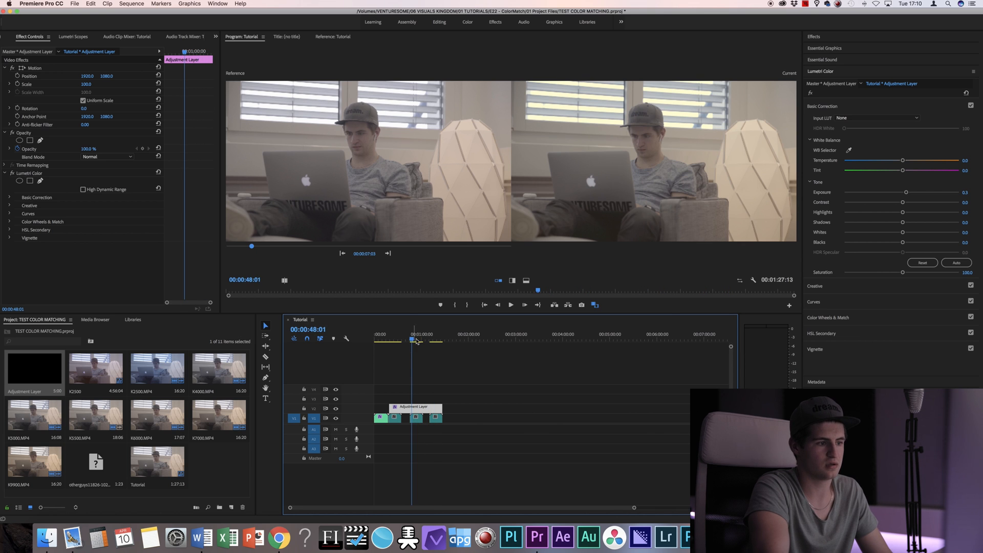
{"action": "left_click", "coordinate": [396, 339]}
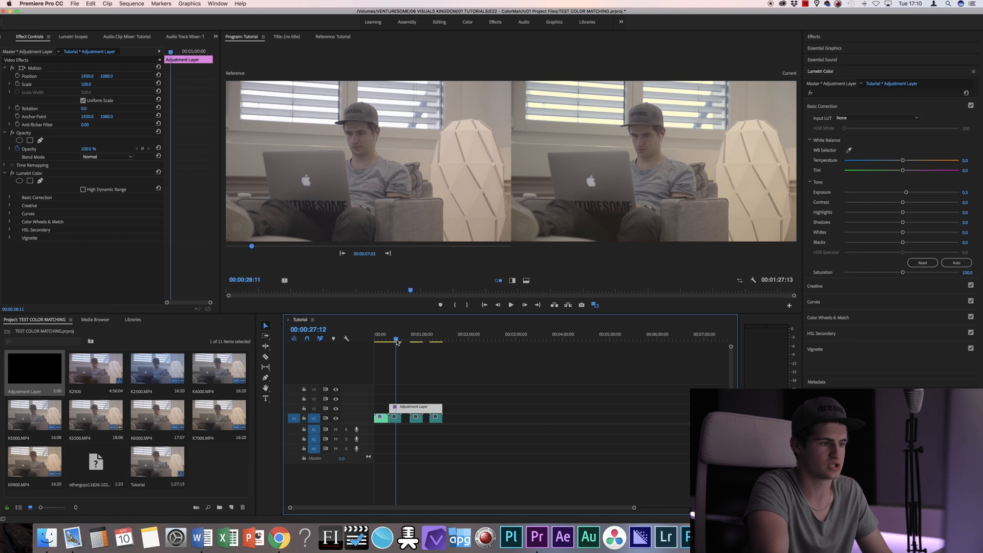
{"action": "left_click", "coordinate": [380, 417]}
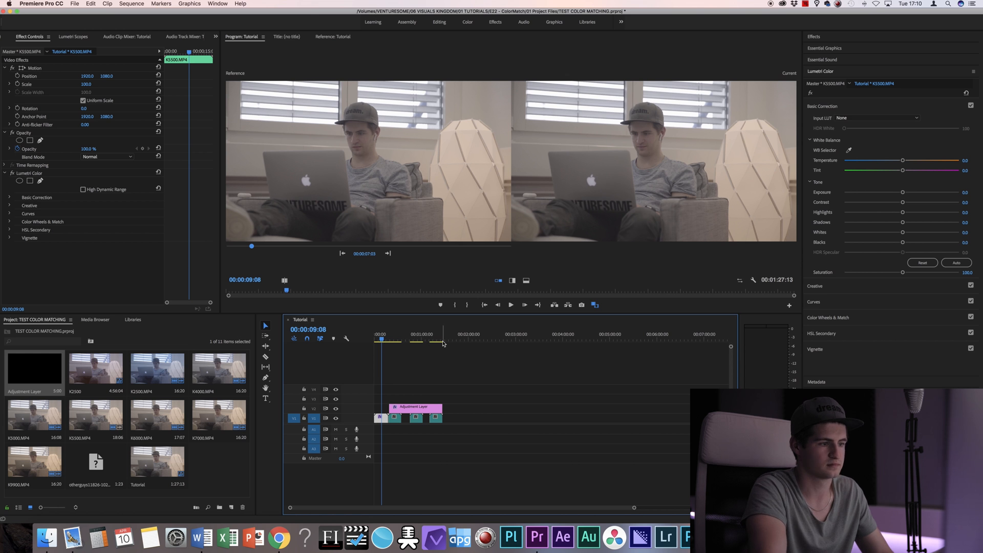